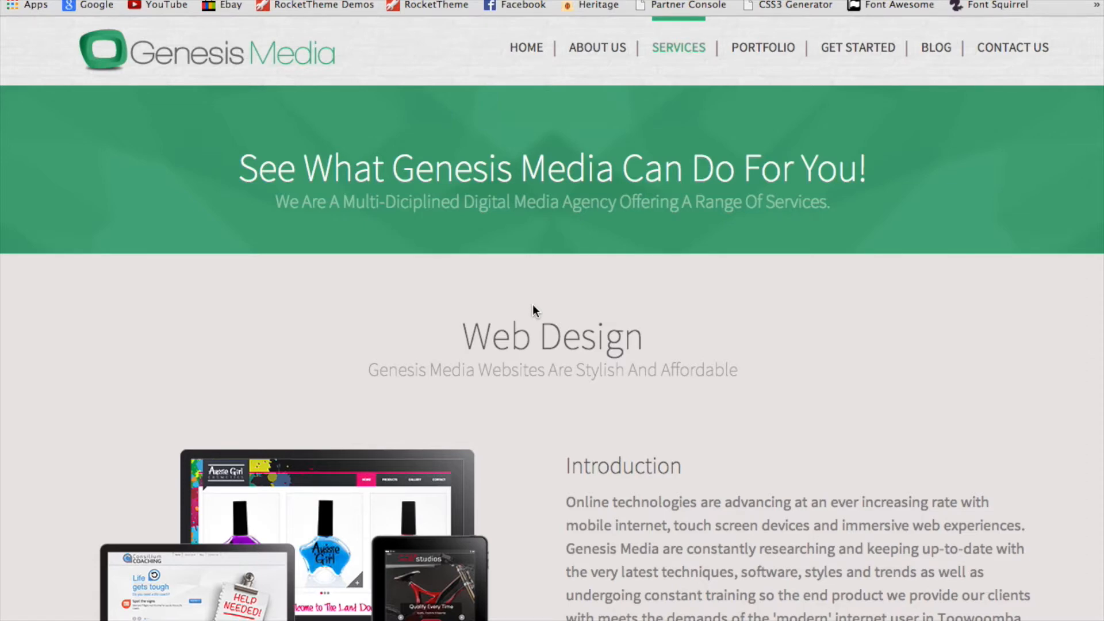
- Scroll the Shamrock Hotel entertainment page past Live Music down to Karaoke Nights
scroll("down", 3)
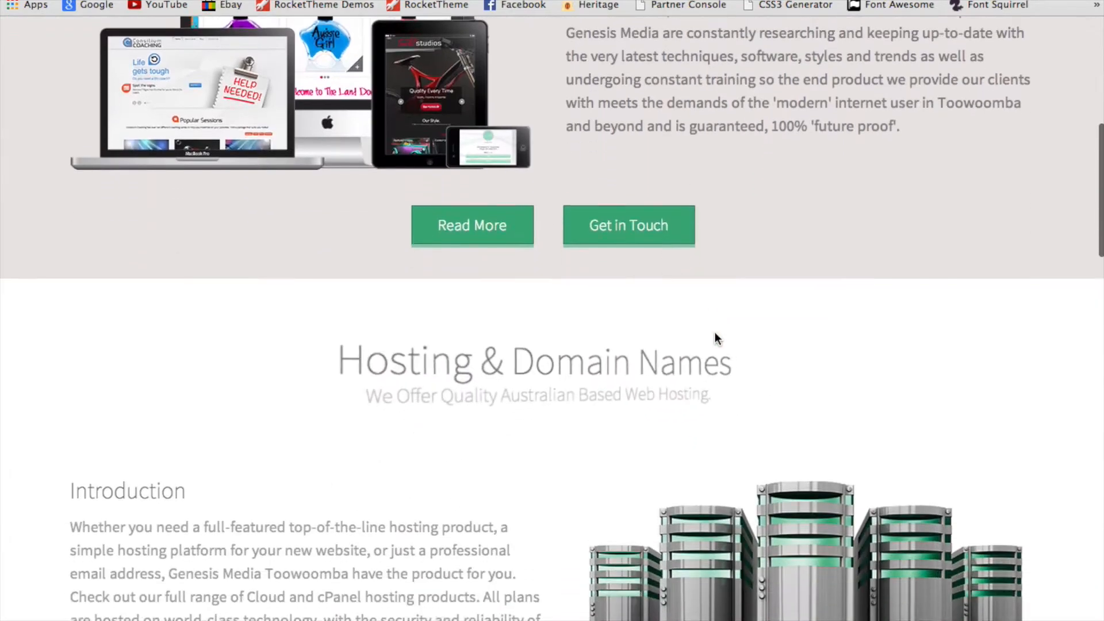
scroll("down", 3)
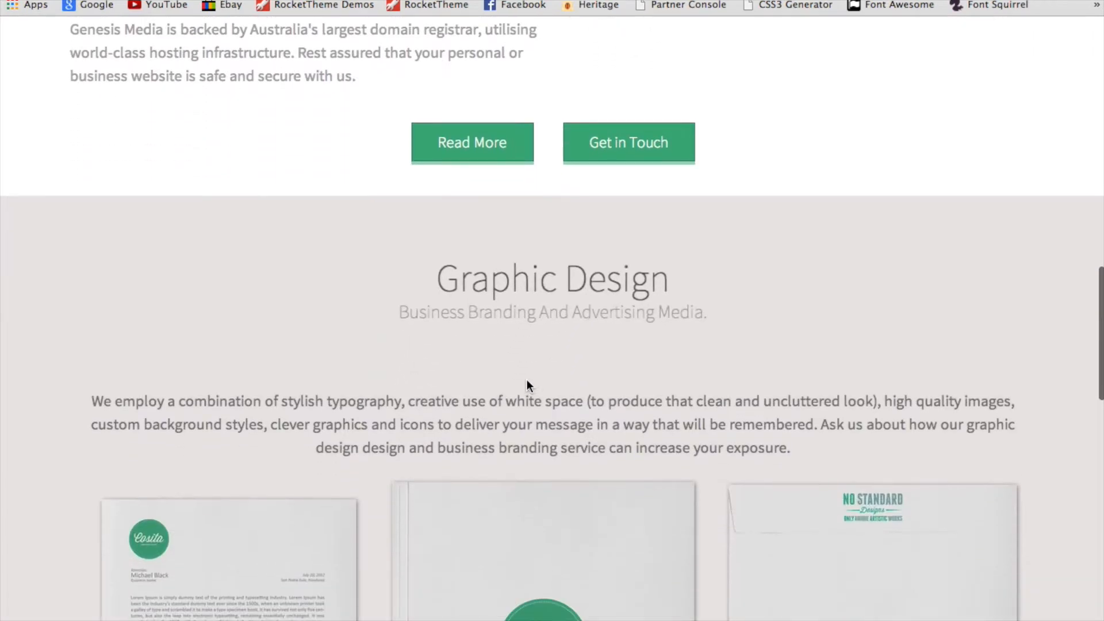
scroll("down", 3)
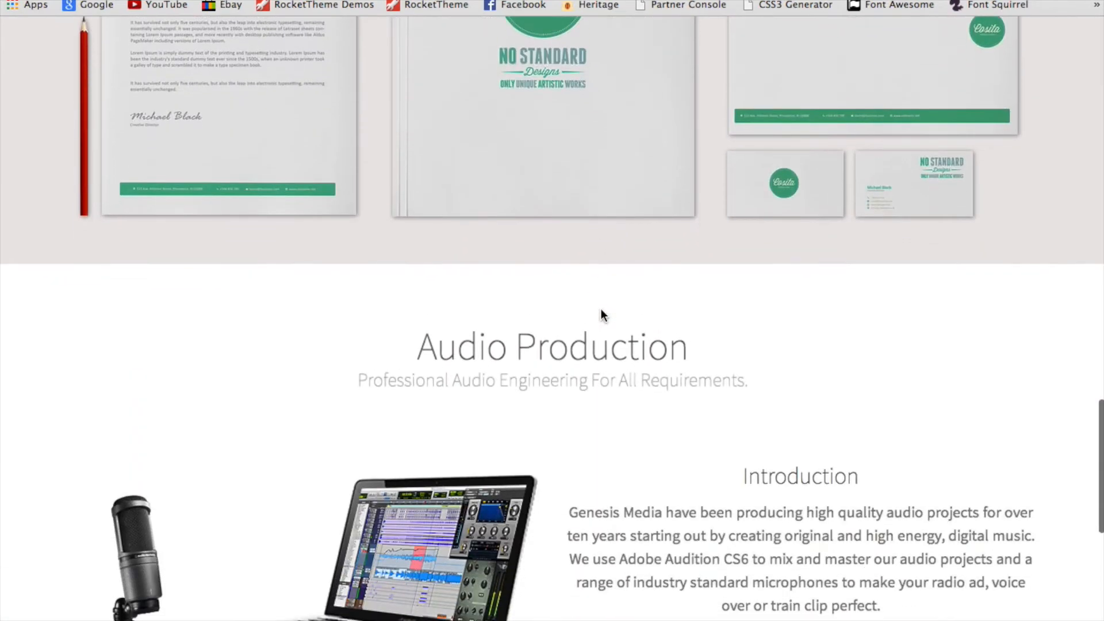
scroll("up", 3)
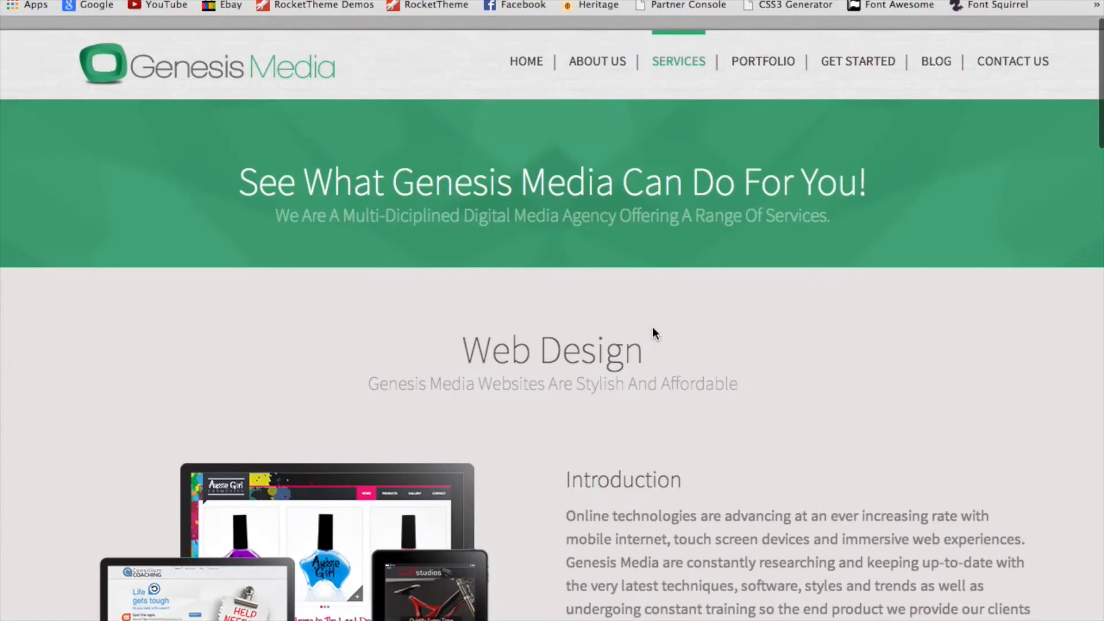
scroll("down", 3)
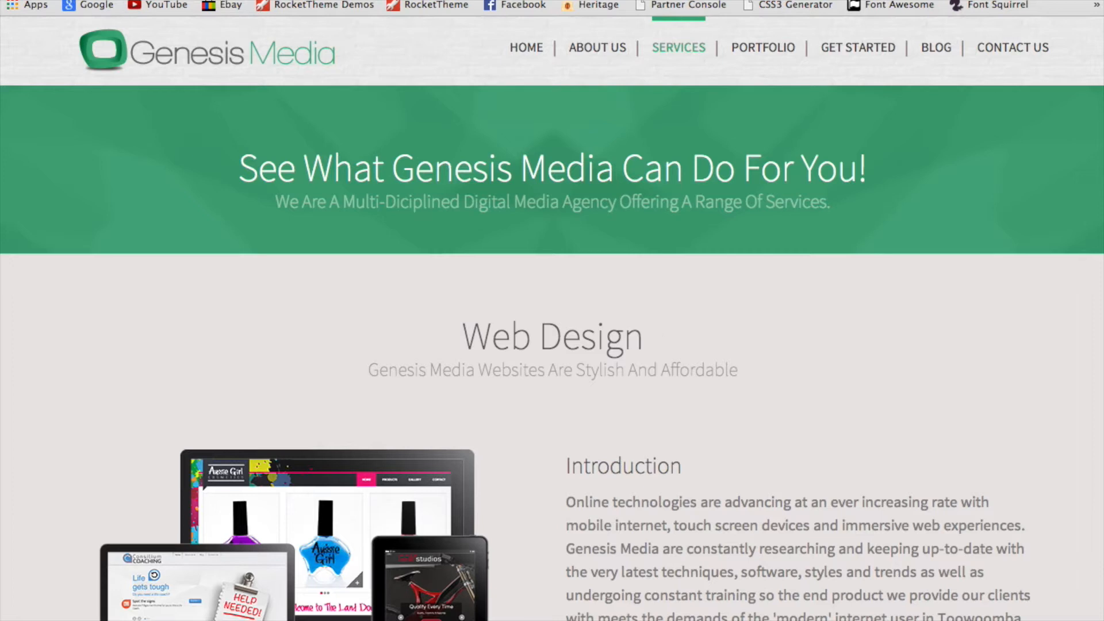
mouse_move(575, 50)
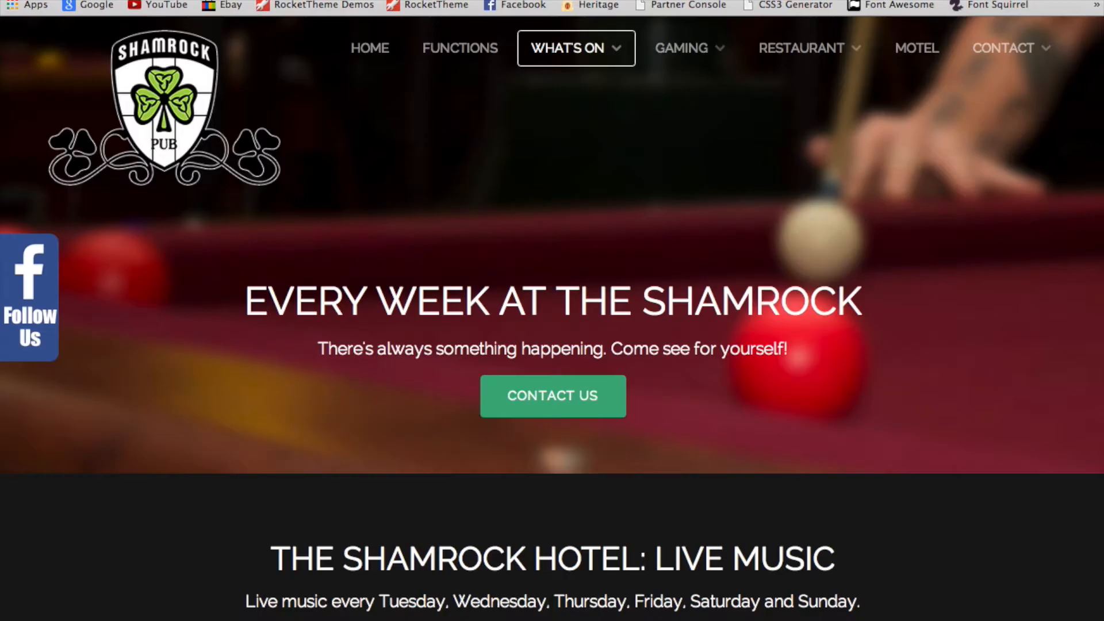
scroll("down", 3)
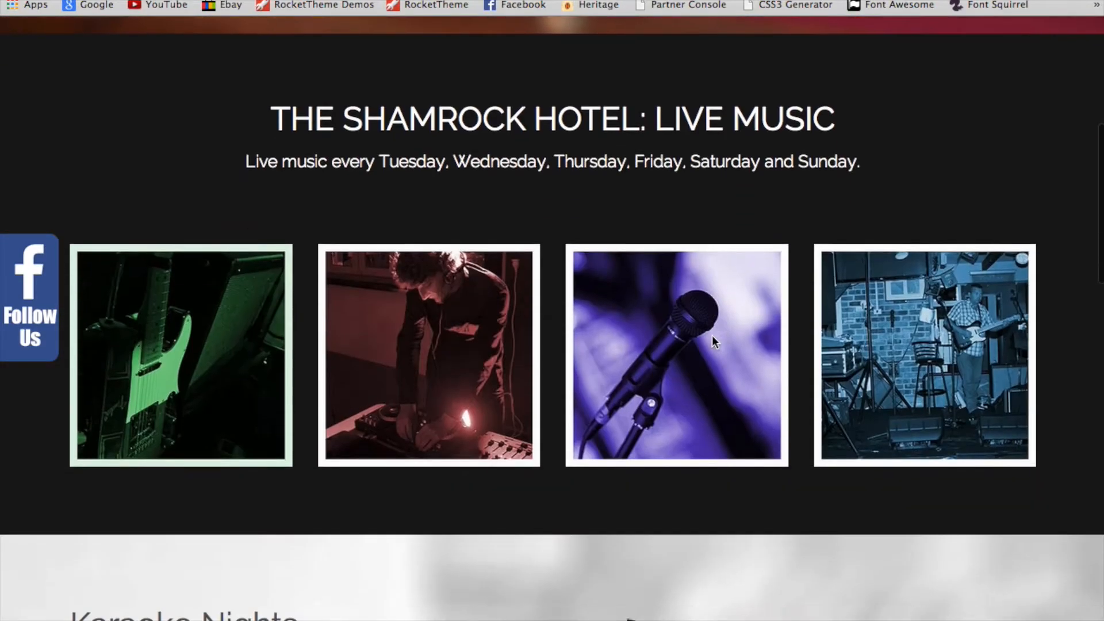
scroll("down", 3)
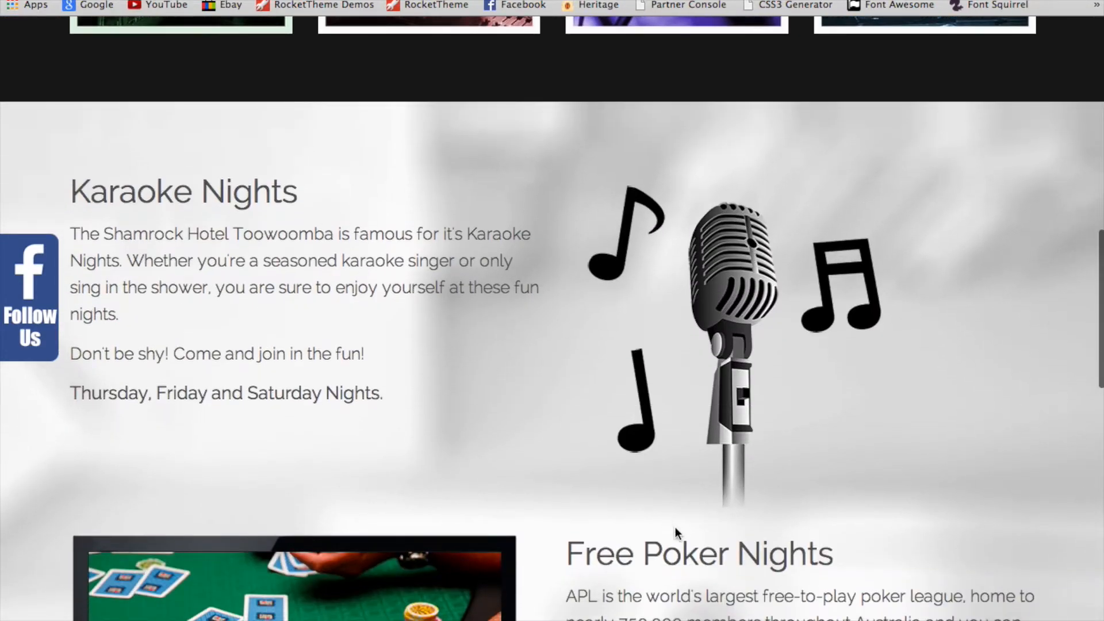
scroll("down", 3)
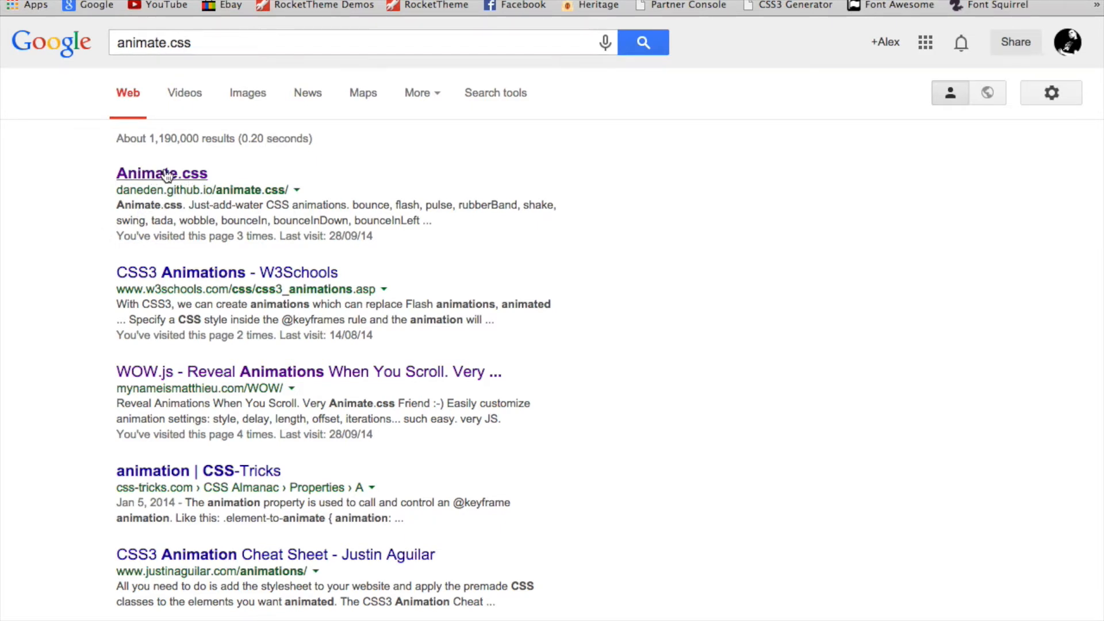
- Preview the bounceInDown animation, then pick another bouncing effect on the Animate.css site
left_click(161, 173)
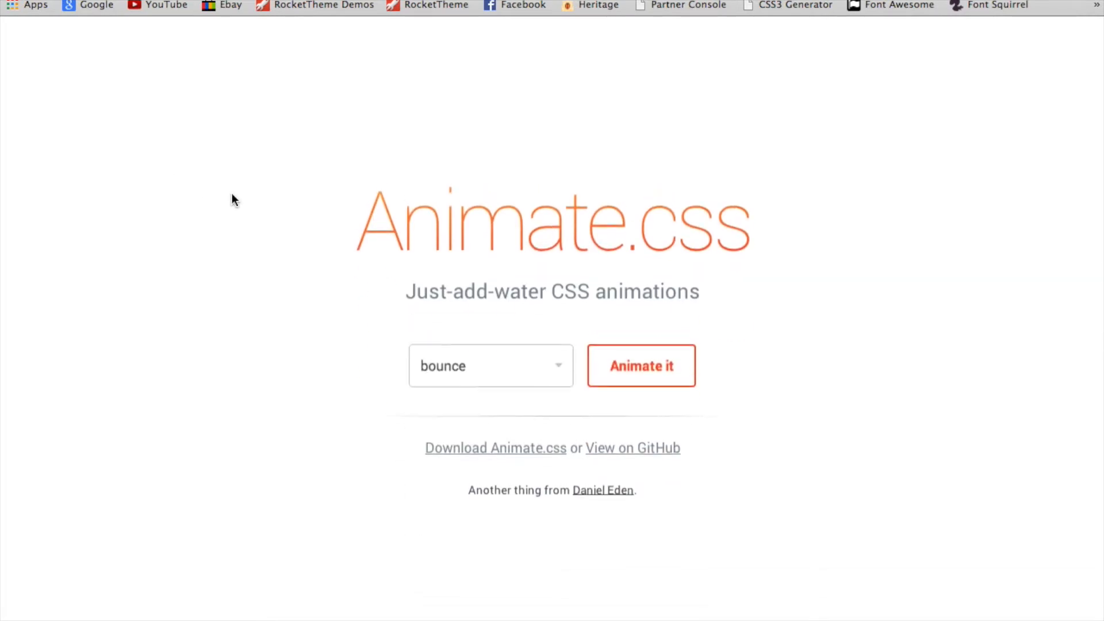
left_click(490, 366)
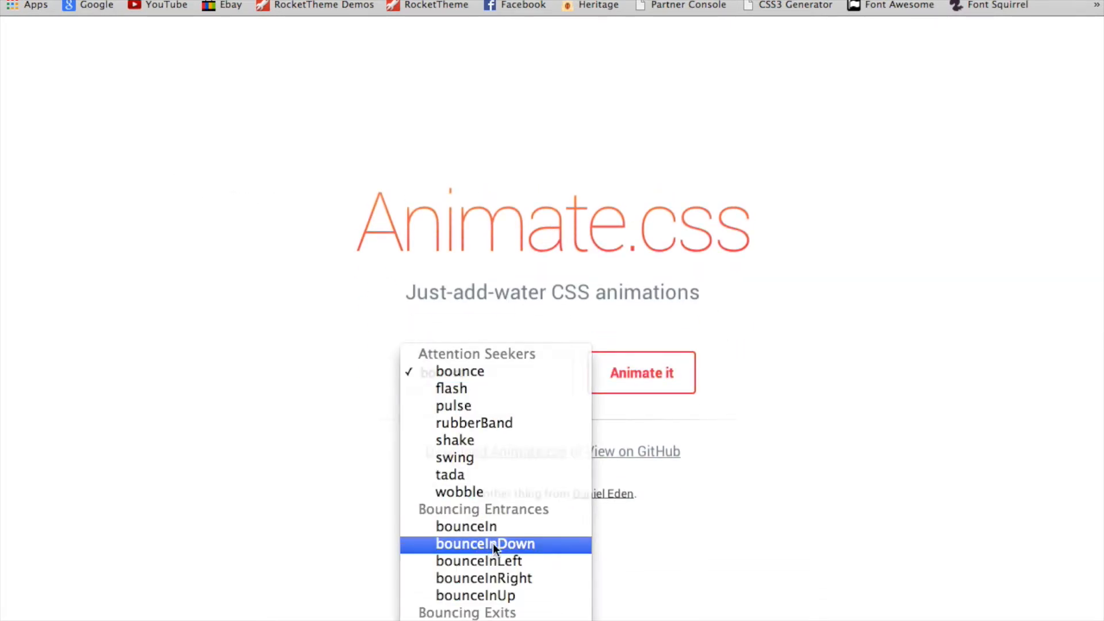
left_click(484, 544)
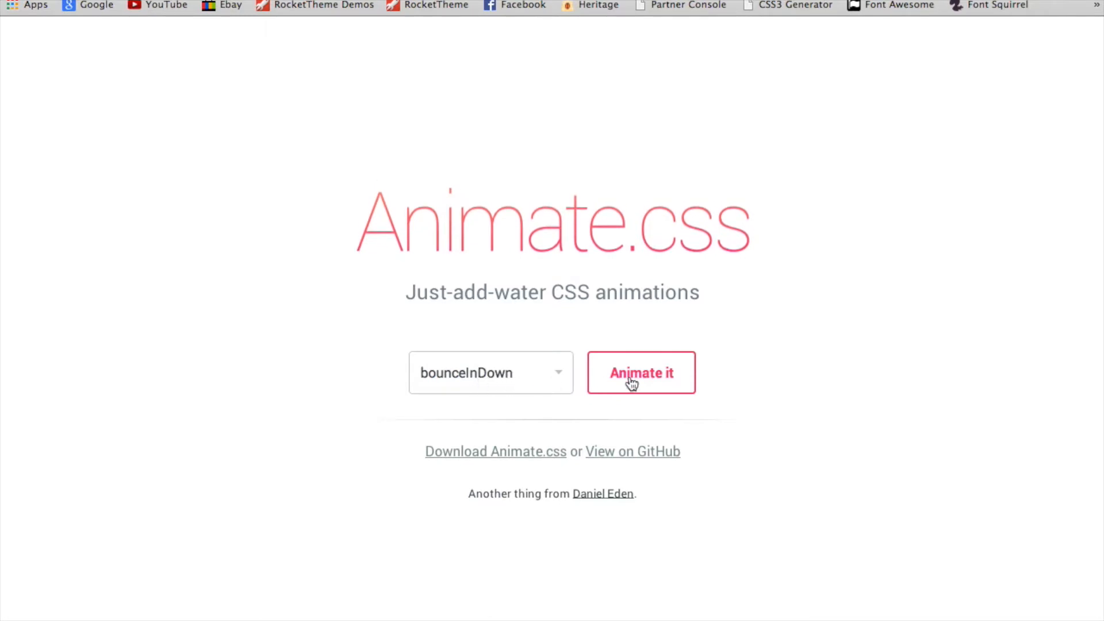
left_click(641, 373)
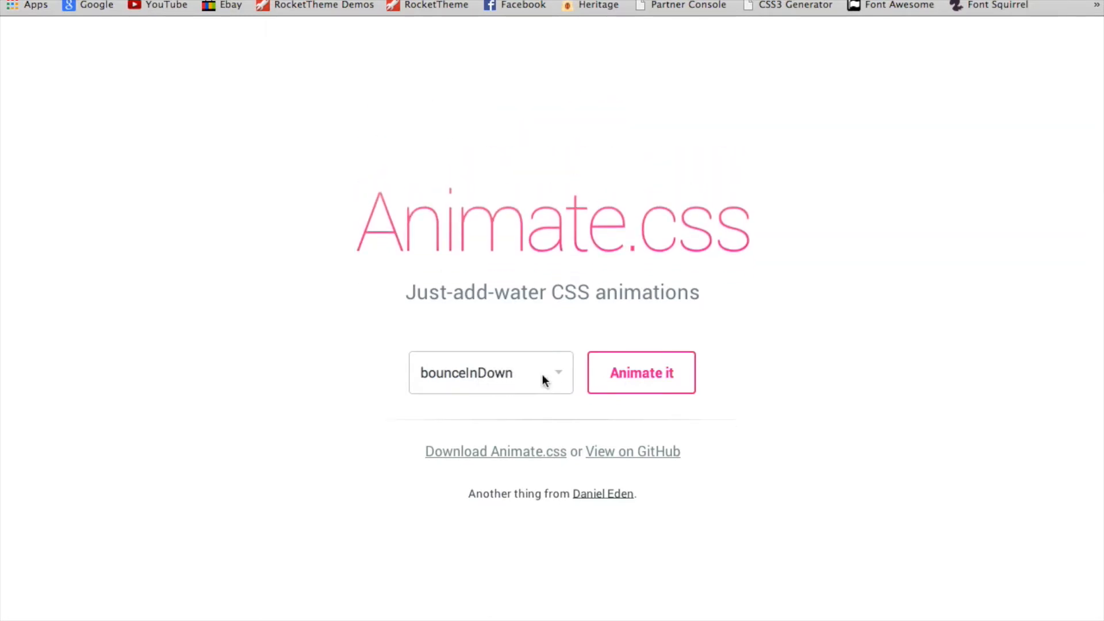
left_click(490, 372)
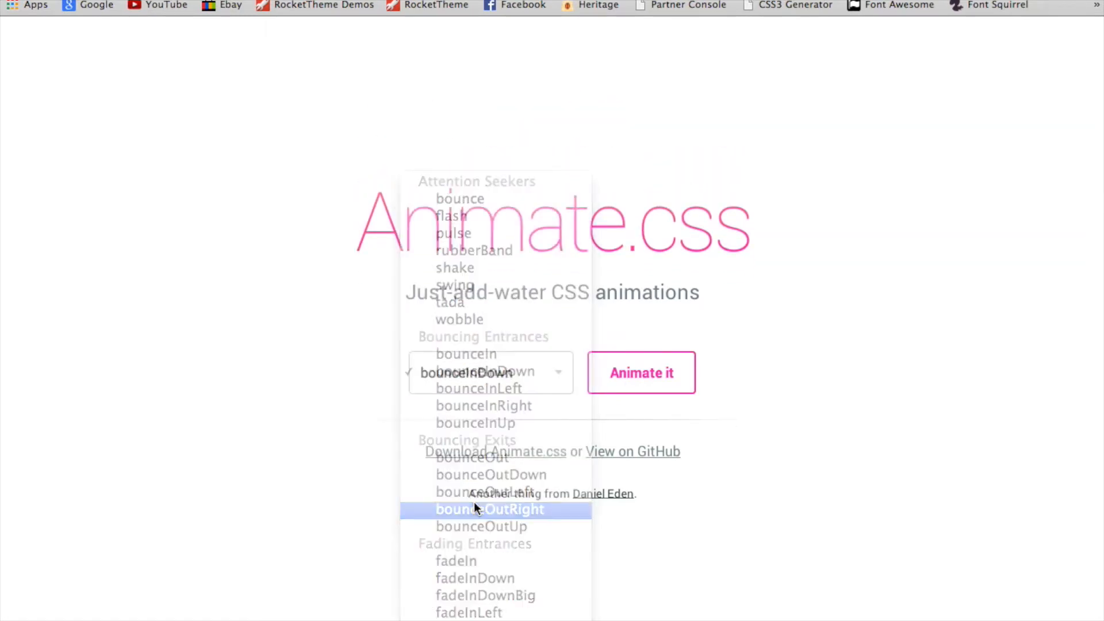
left_click(489, 509)
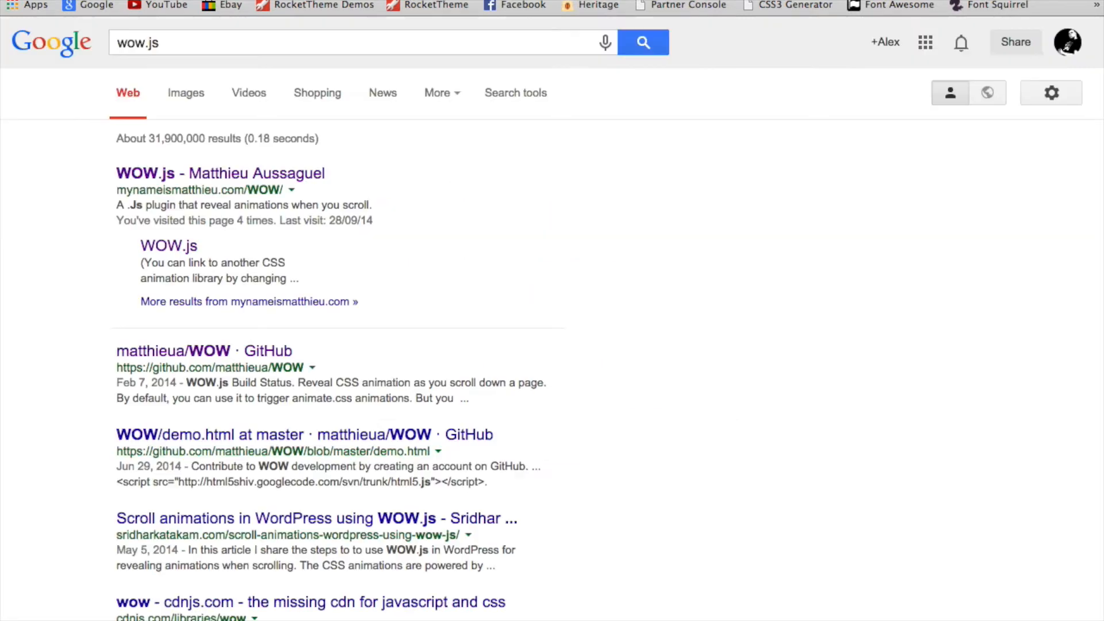
mouse_move(217, 181)
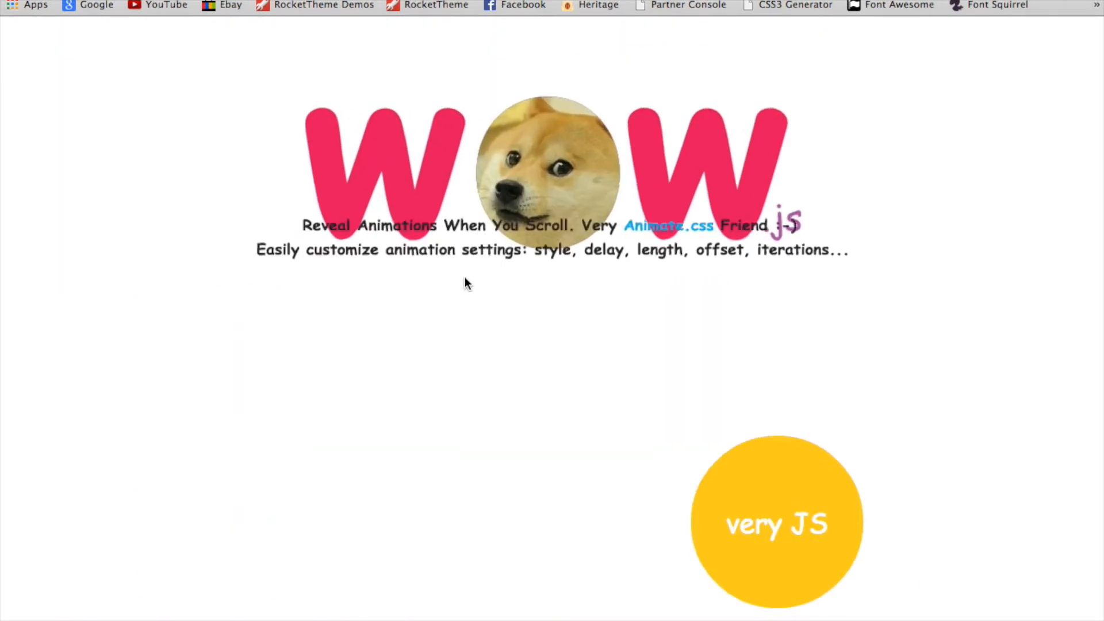
- Scroll the WOW.js demo page past the animated showcase circles to its footer
scroll("down", 3)
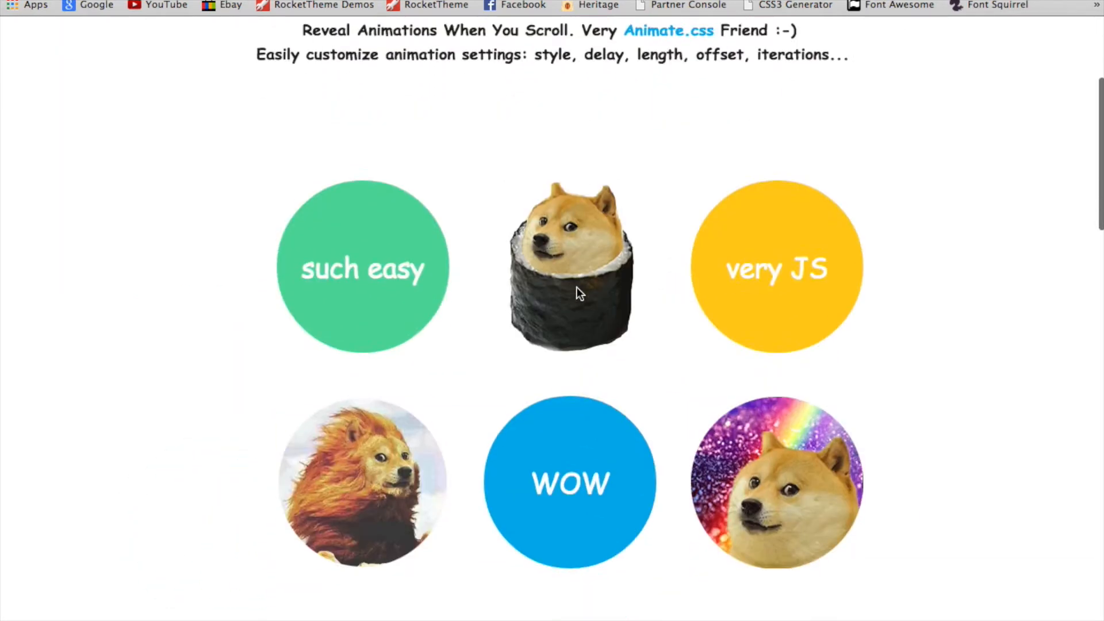
scroll("down", 3)
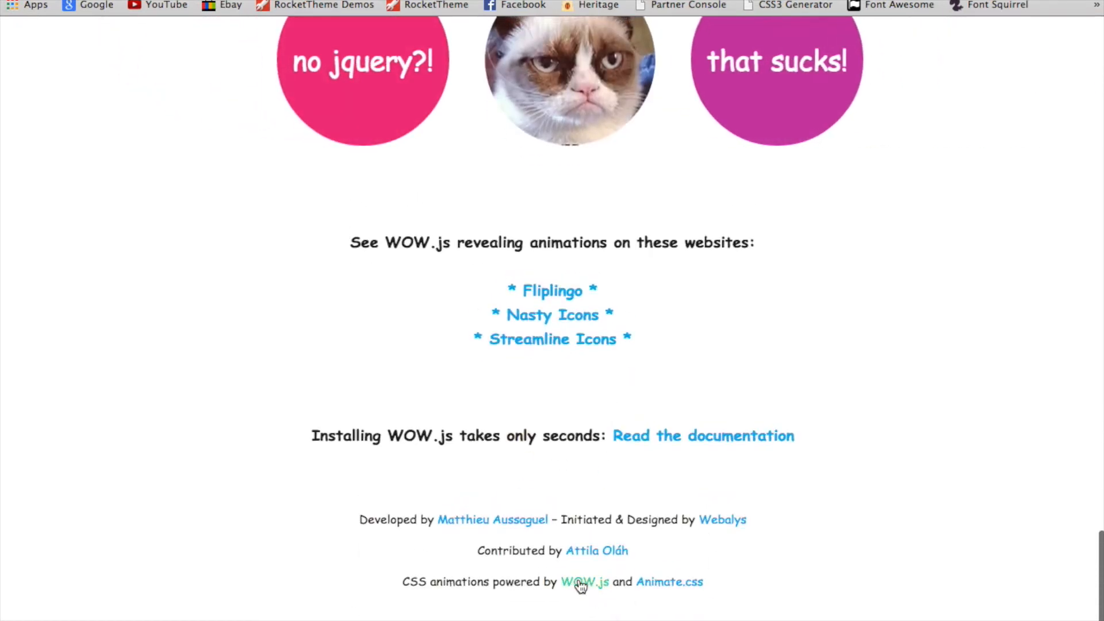
- Go to matthieua's WOW repository on GitHub and open its dist folder
left_click(582, 582)
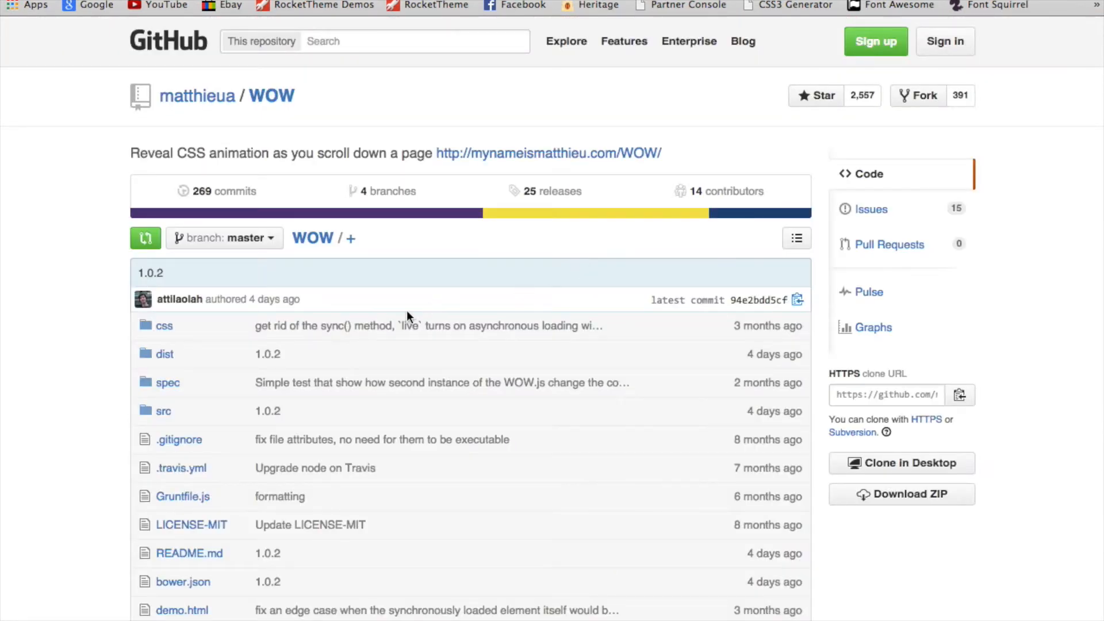
mouse_move(149, 236)
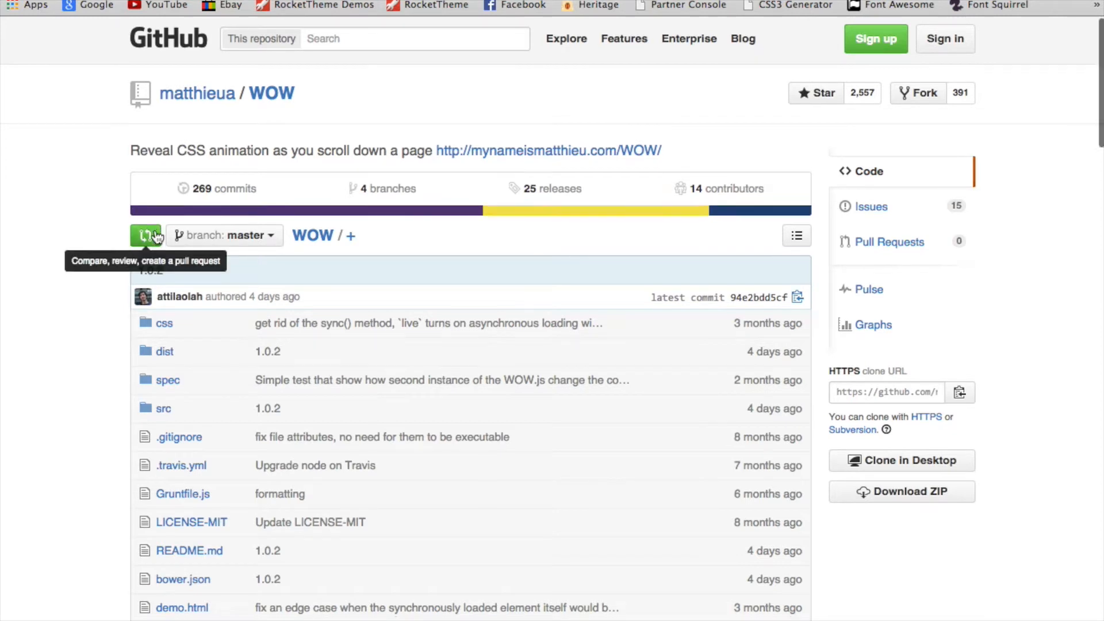
left_click(164, 351)
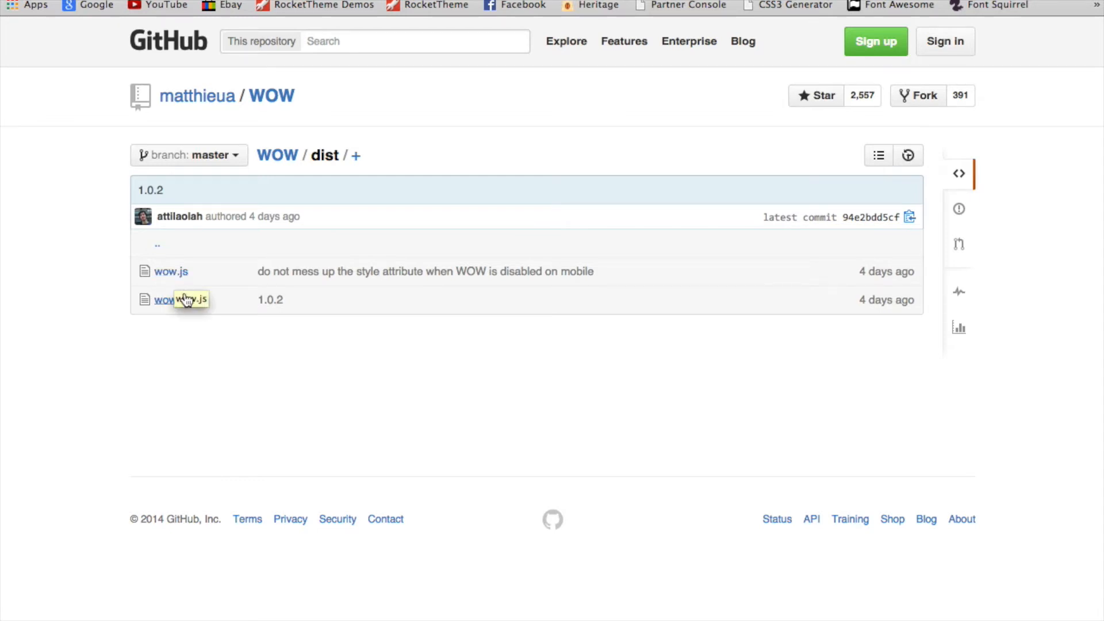
mouse_move(175, 306)
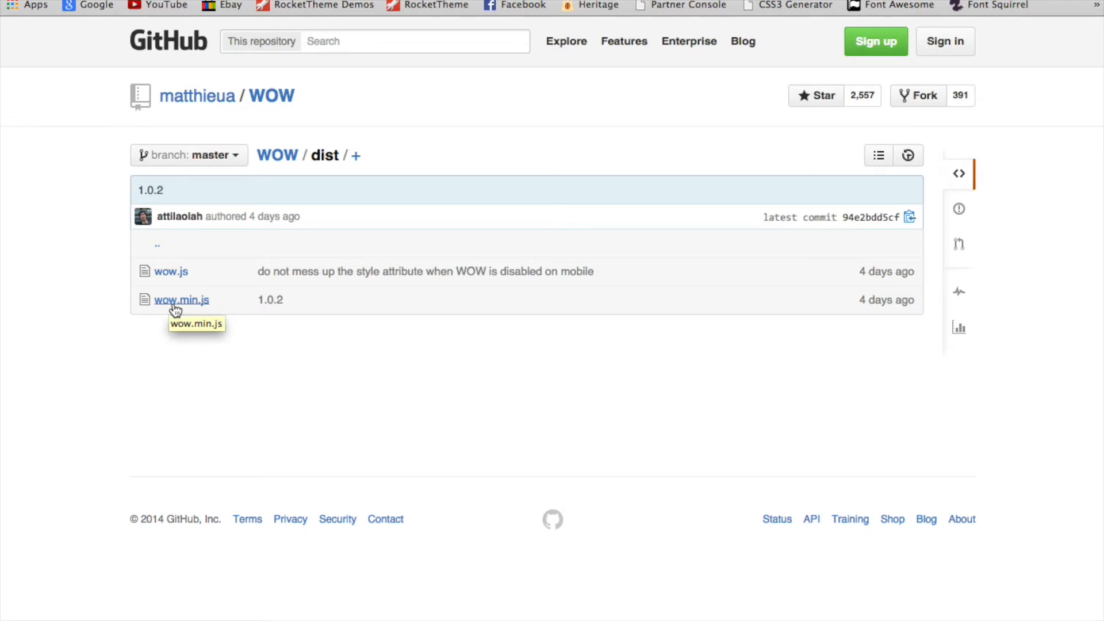
mouse_move(179, 333)
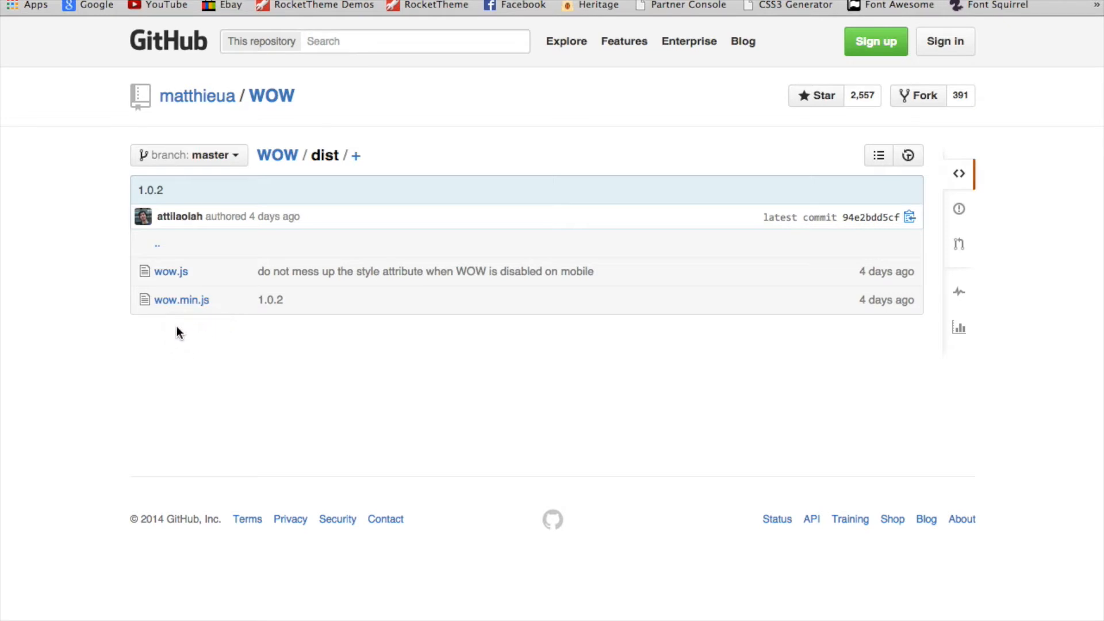
mouse_move(178, 273)
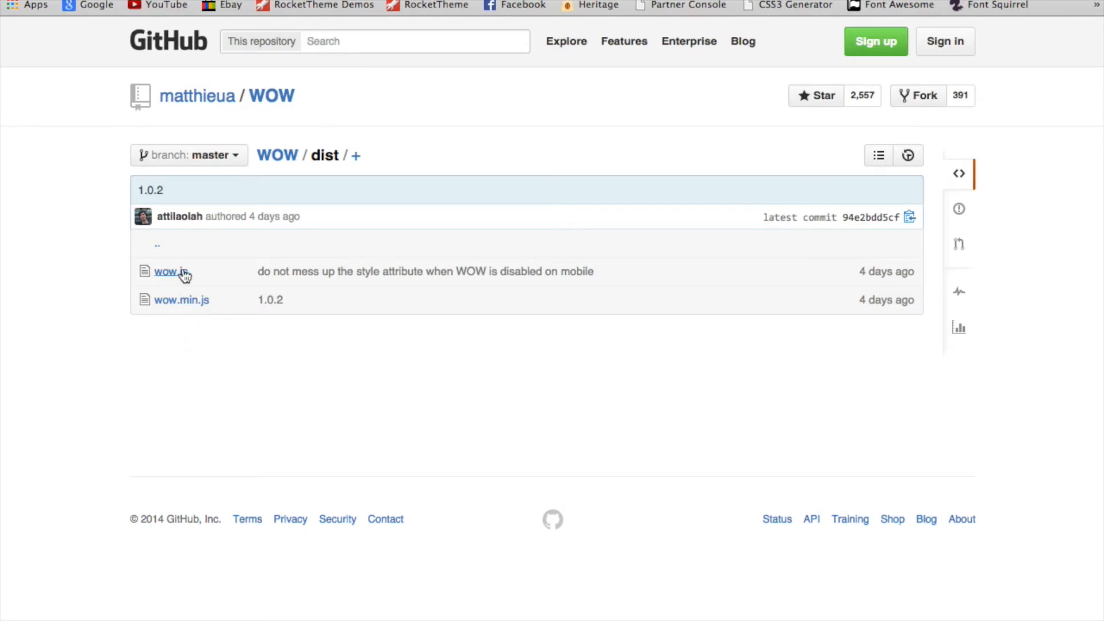
mouse_move(280, 216)
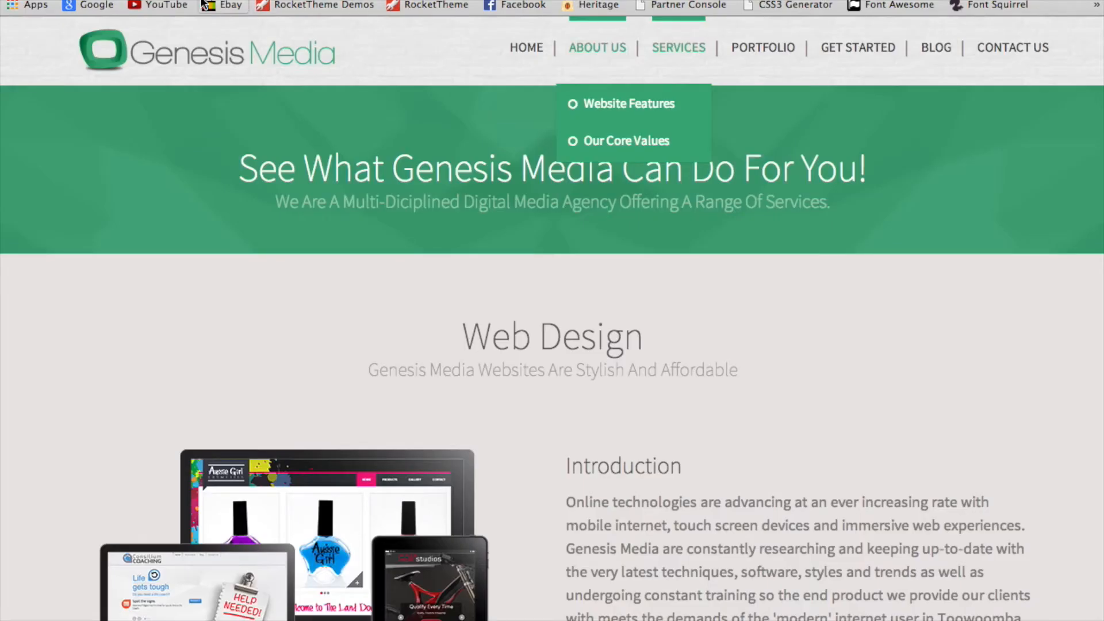
mouse_move(928, 53)
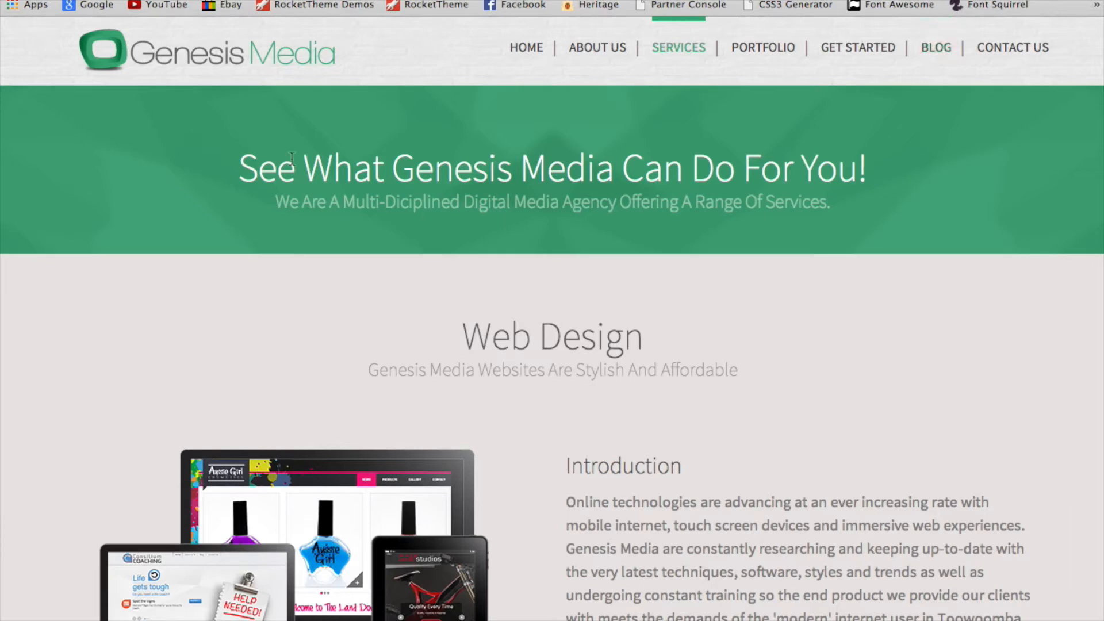
mouse_move(286, 145)
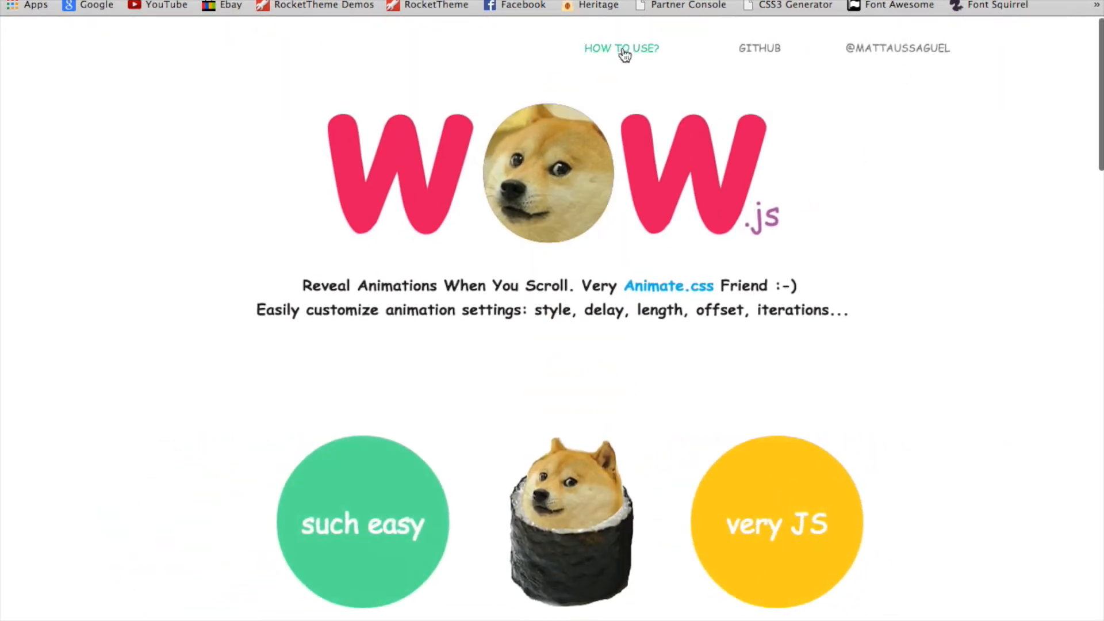
left_click(620, 47)
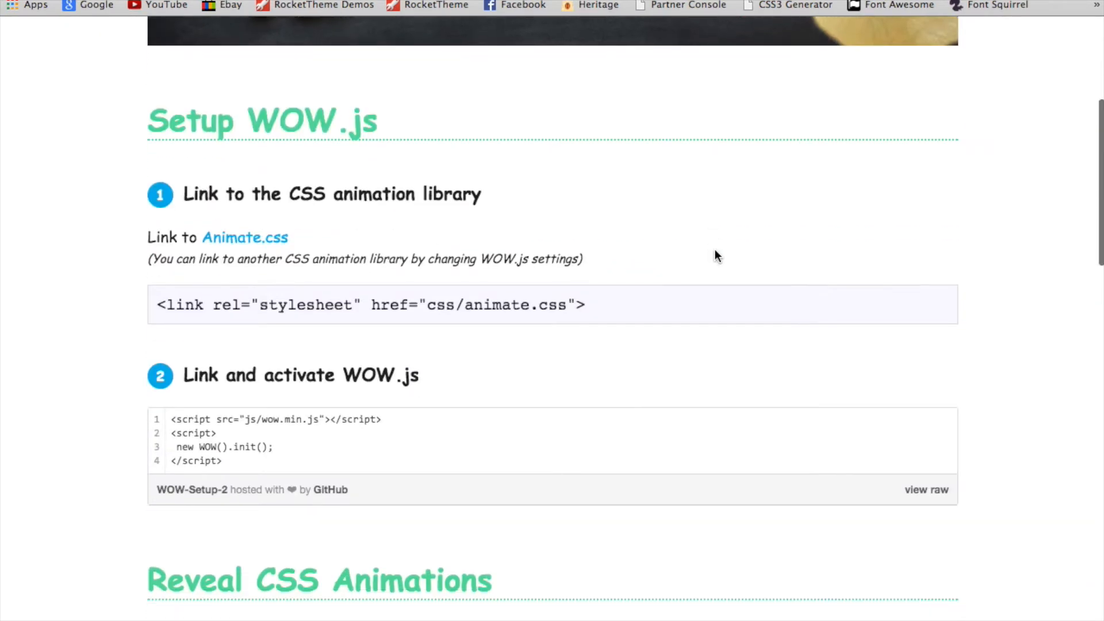
scroll("down", 3)
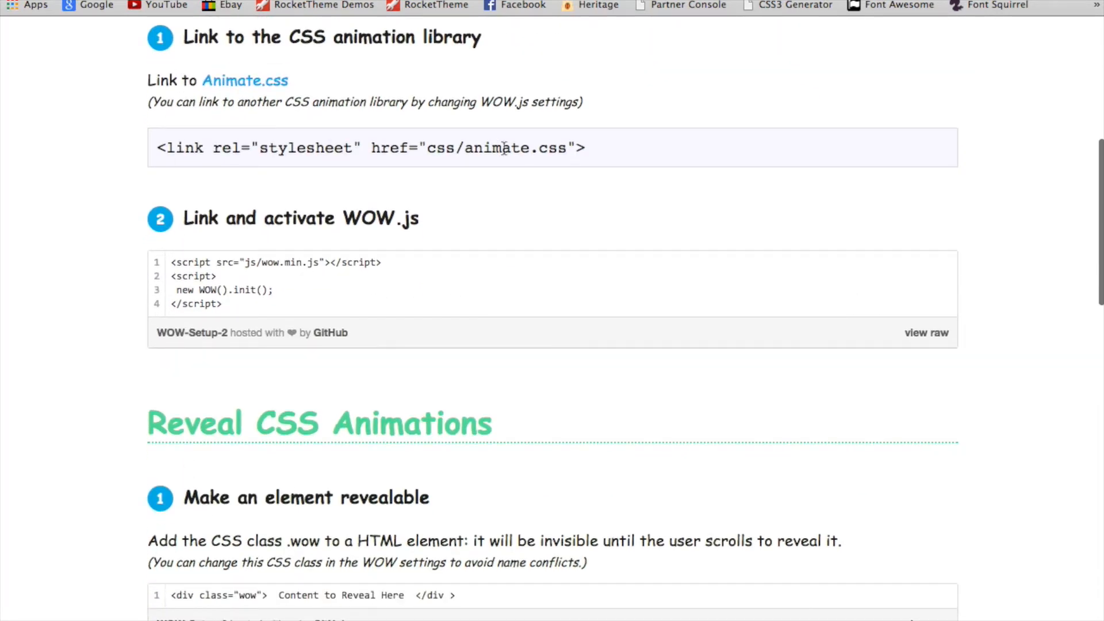
mouse_move(199, 304)
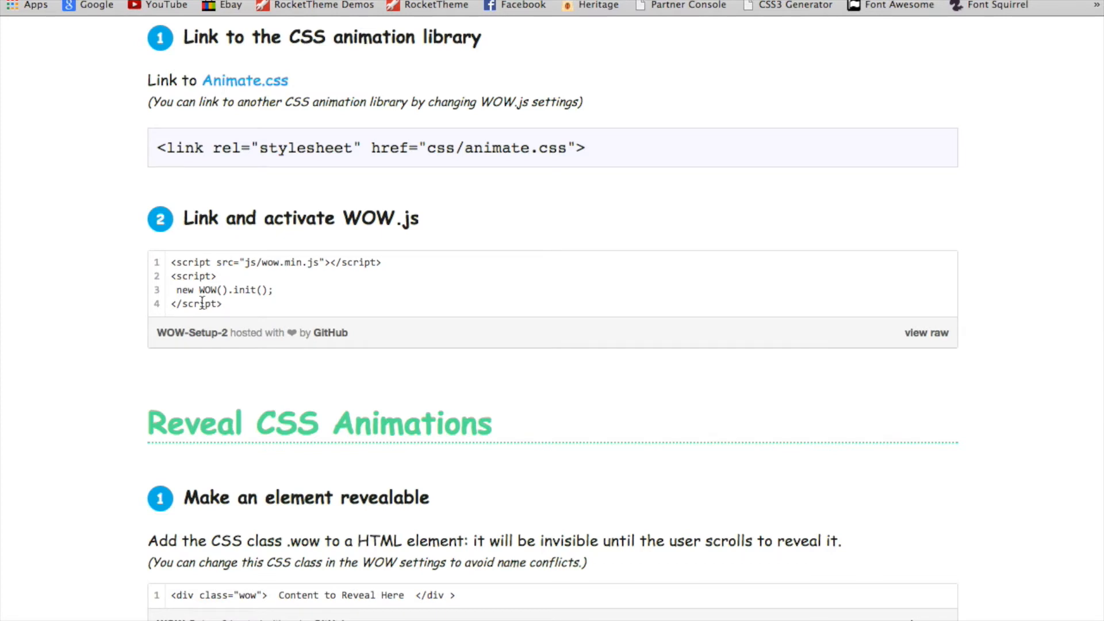
scroll("down", 3)
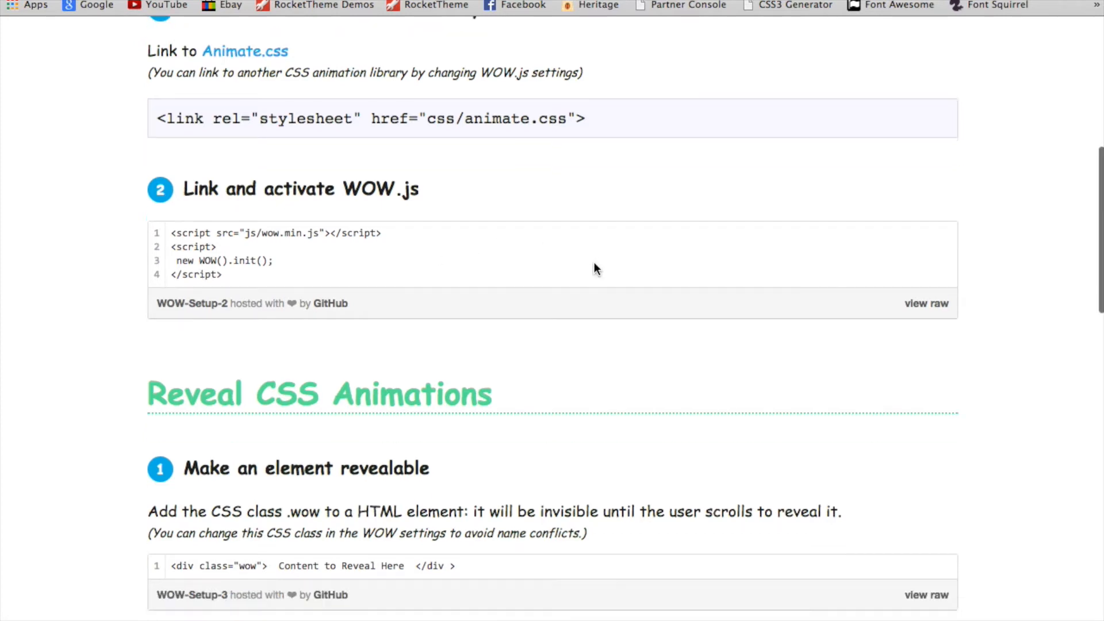
scroll("up", 3)
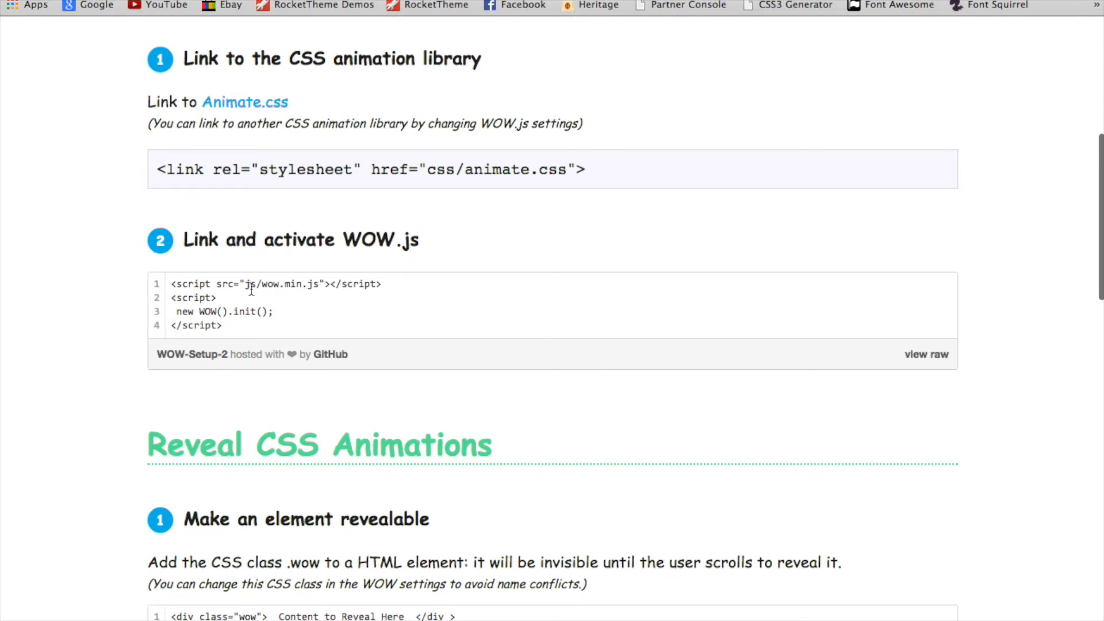
mouse_move(293, 298)
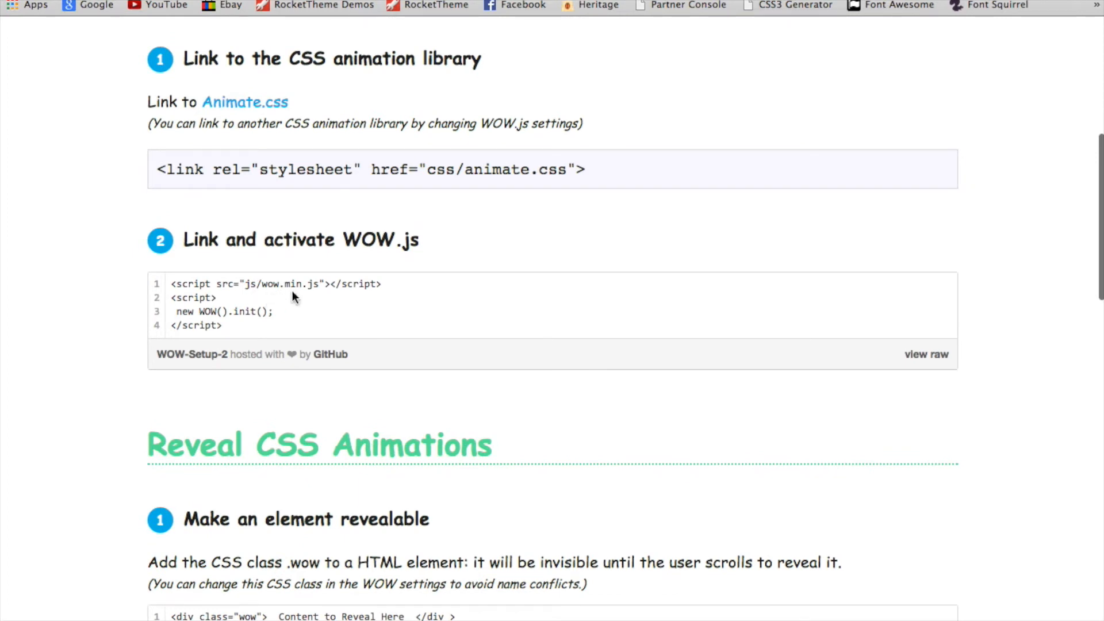
mouse_move(466, 283)
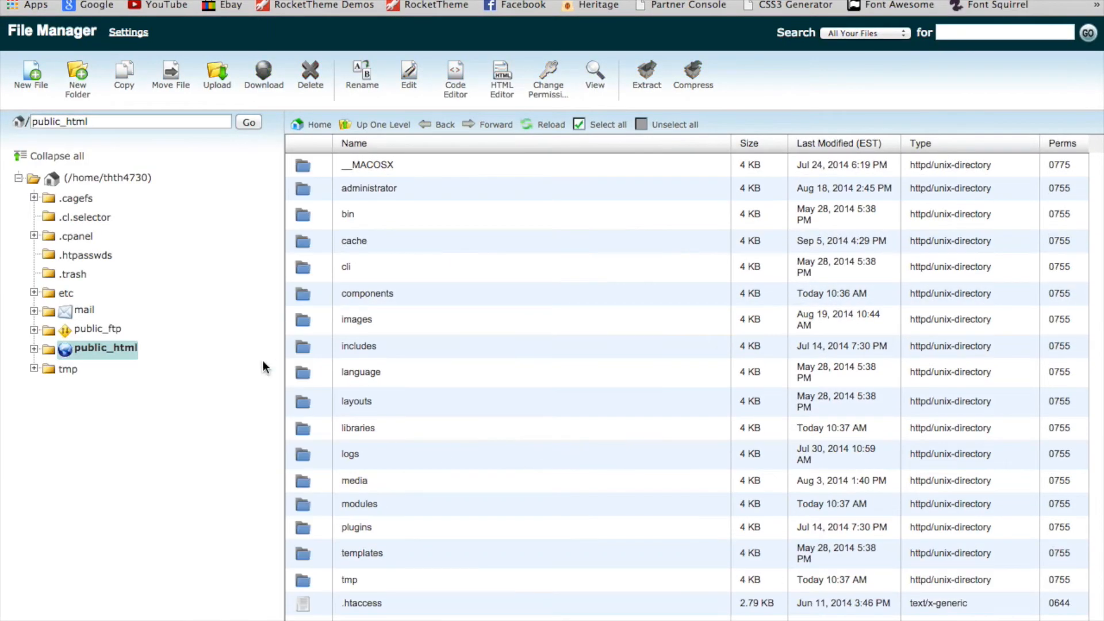
- Navigate through templates and rt_paradigm into the css folder
scroll("down", 3)
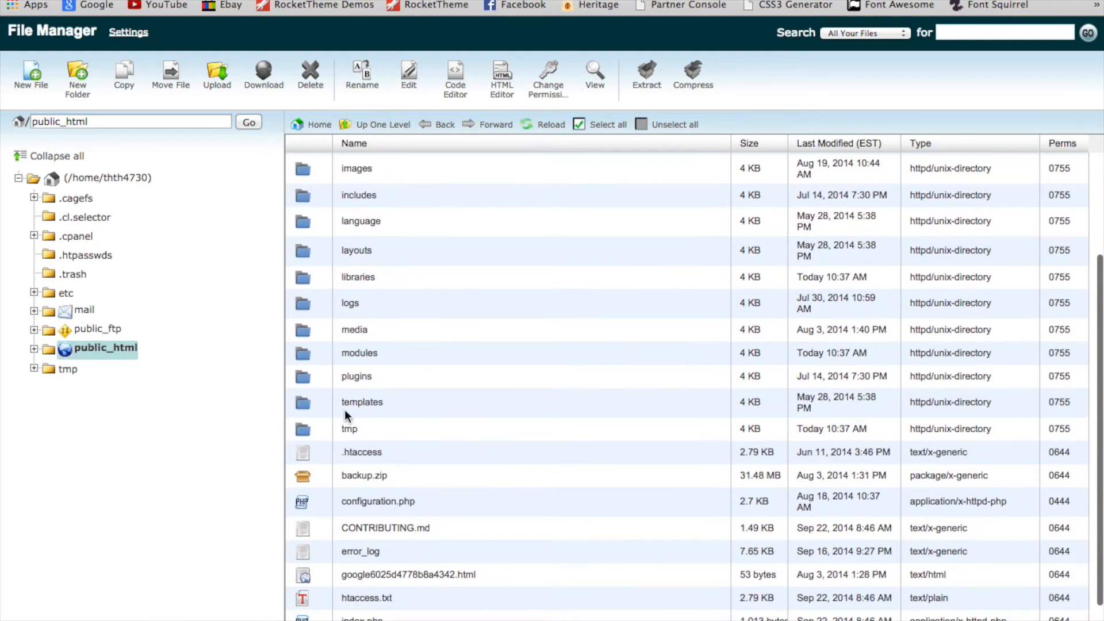
double_click(361, 402)
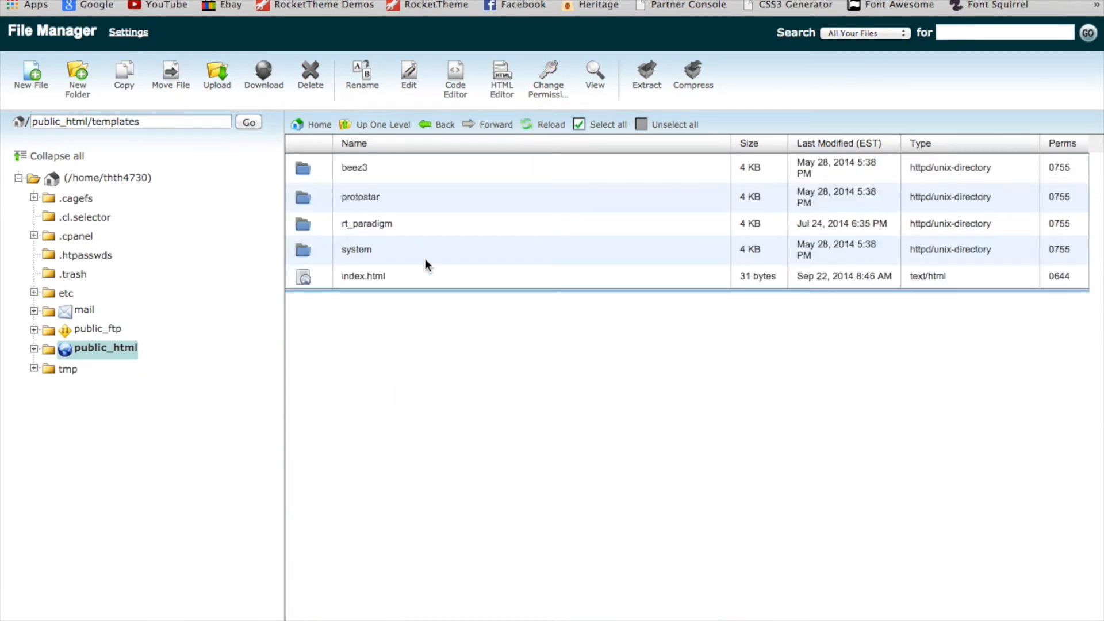
double_click(367, 224)
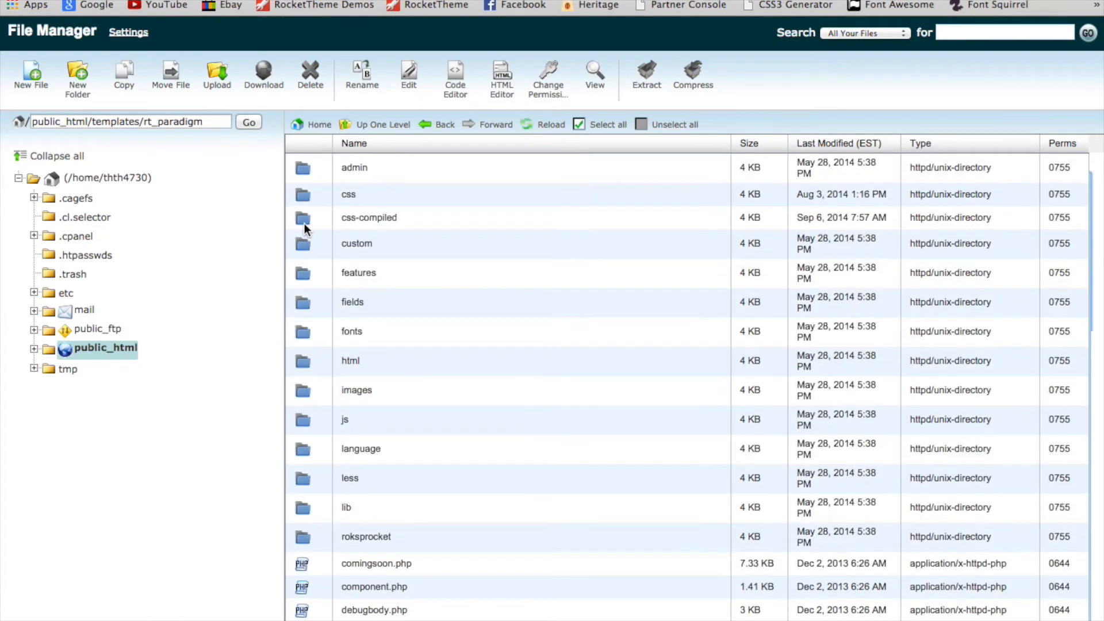
scroll("down", 3)
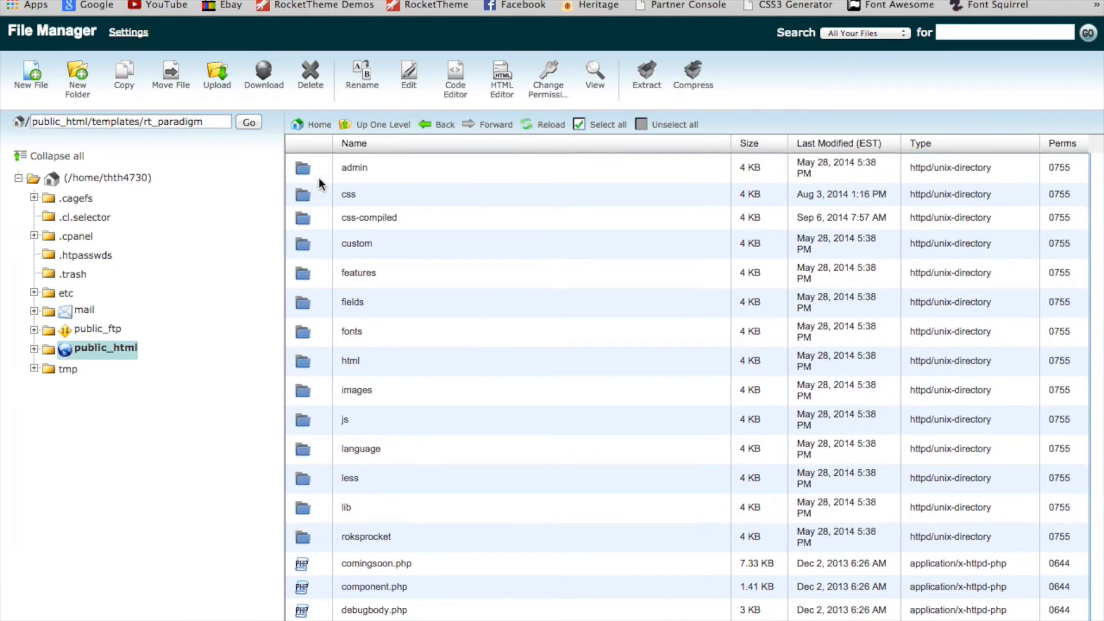
double_click(349, 194)
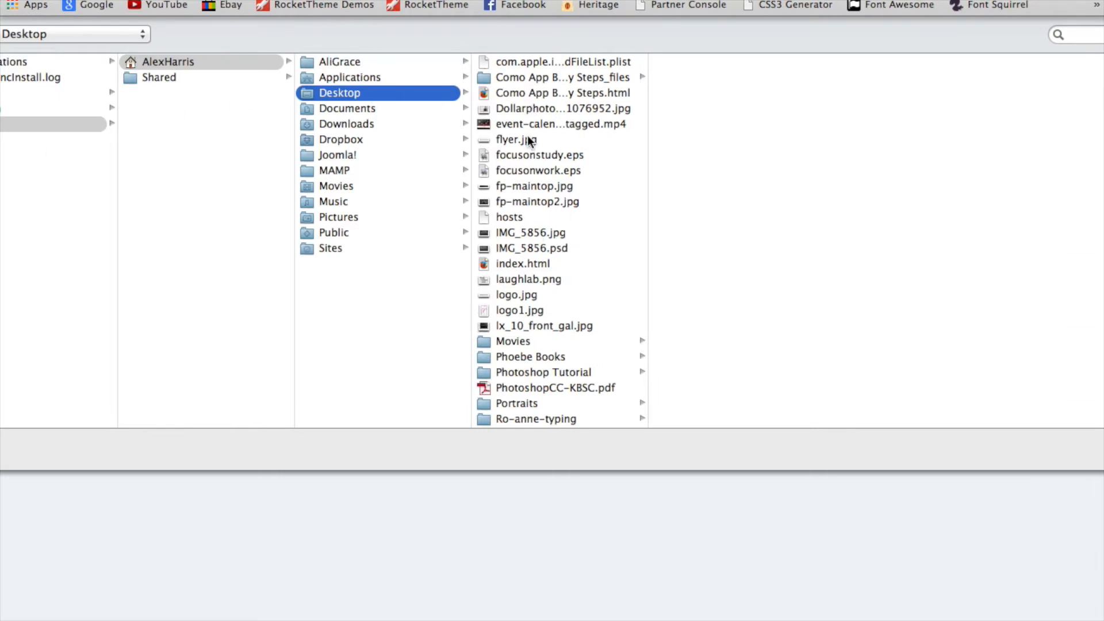
- Upload animate.css from Downloads into css, then move back up to rt_paradigm
scroll("down", 3)
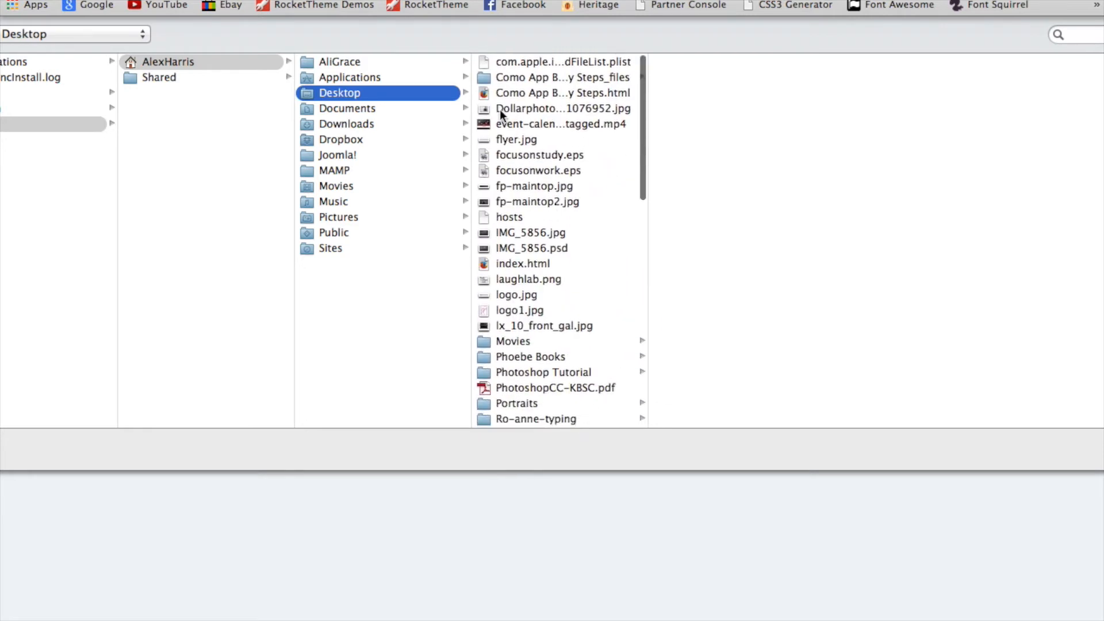
left_click(345, 124)
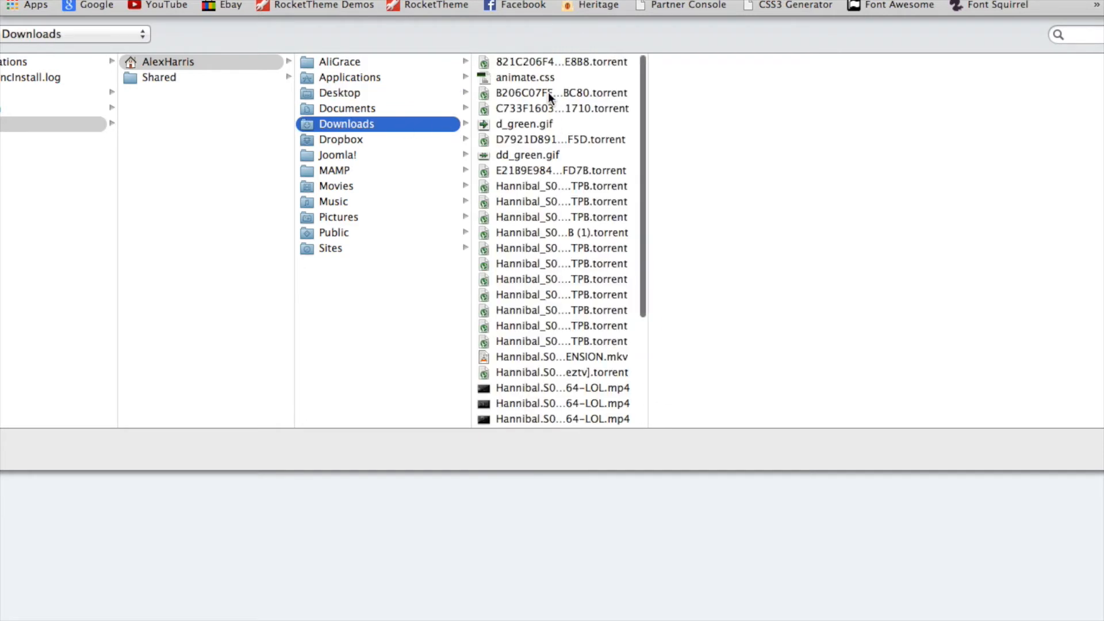
left_click(525, 77)
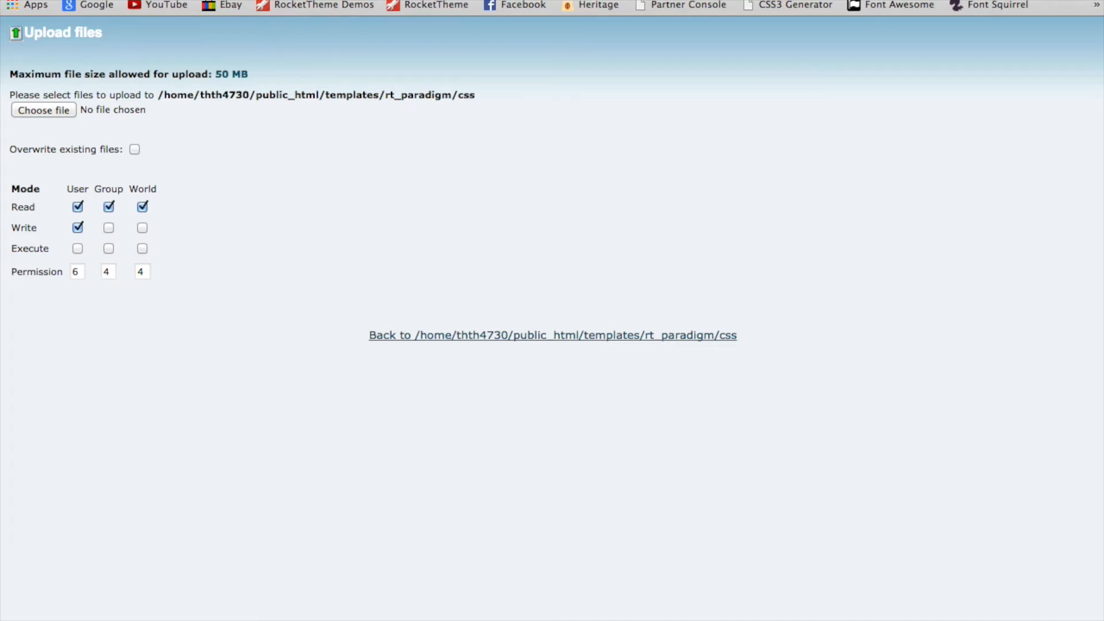
left_click(553, 335)
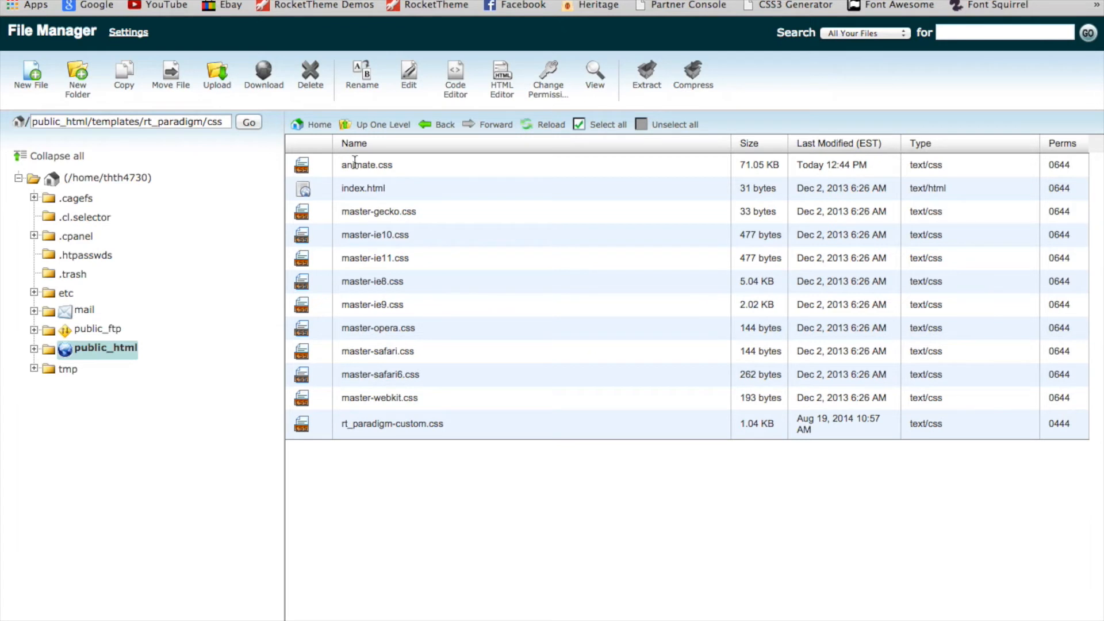
left_click(383, 124)
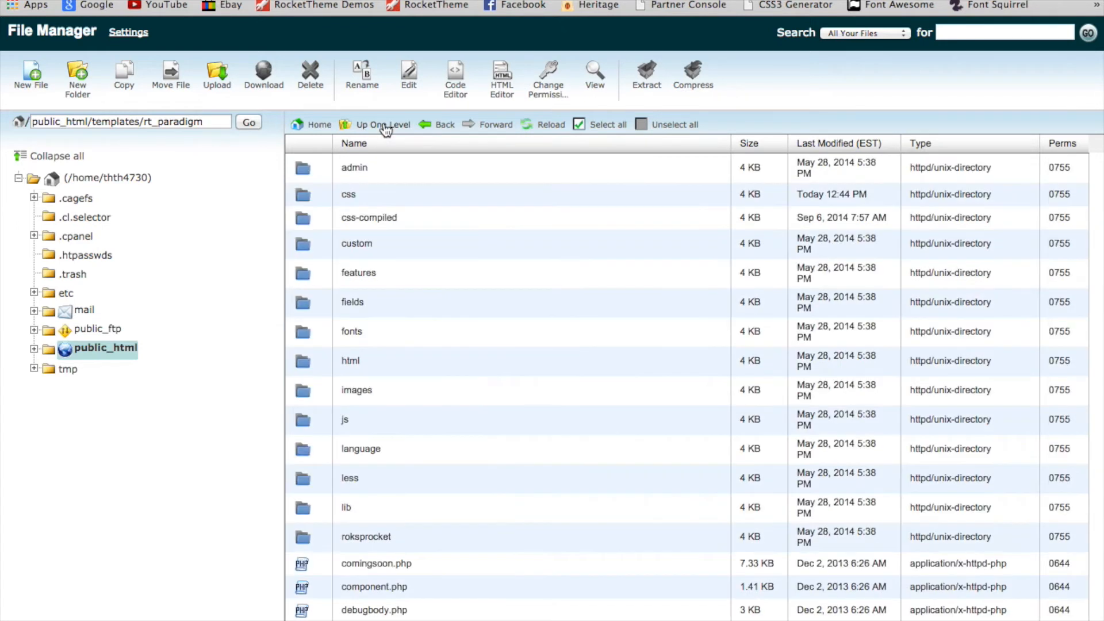
mouse_move(304, 425)
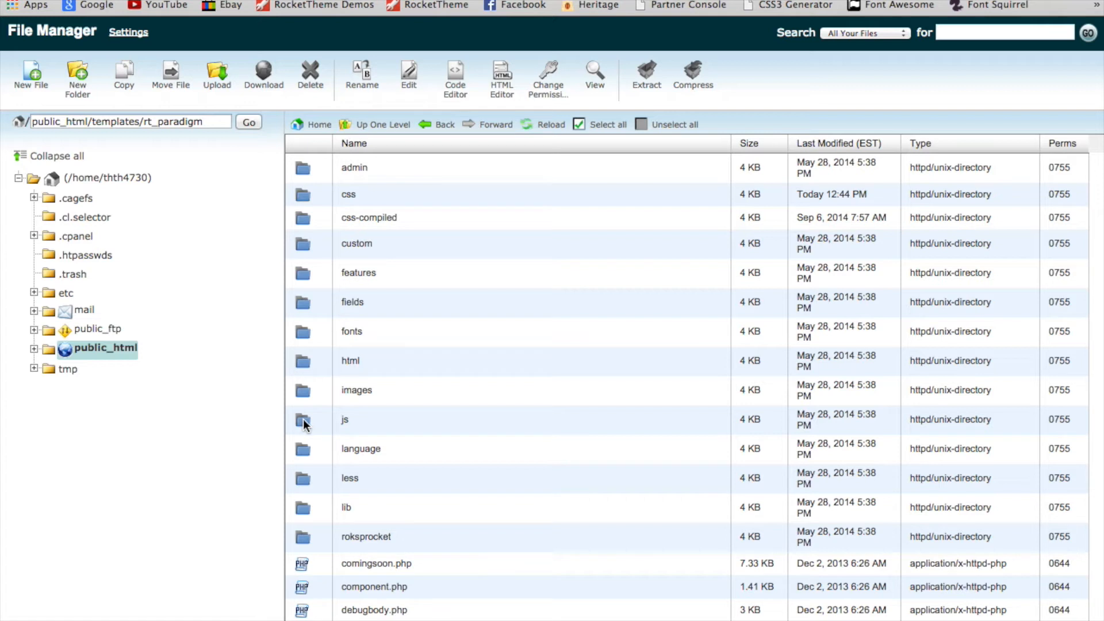
mouse_move(310, 426)
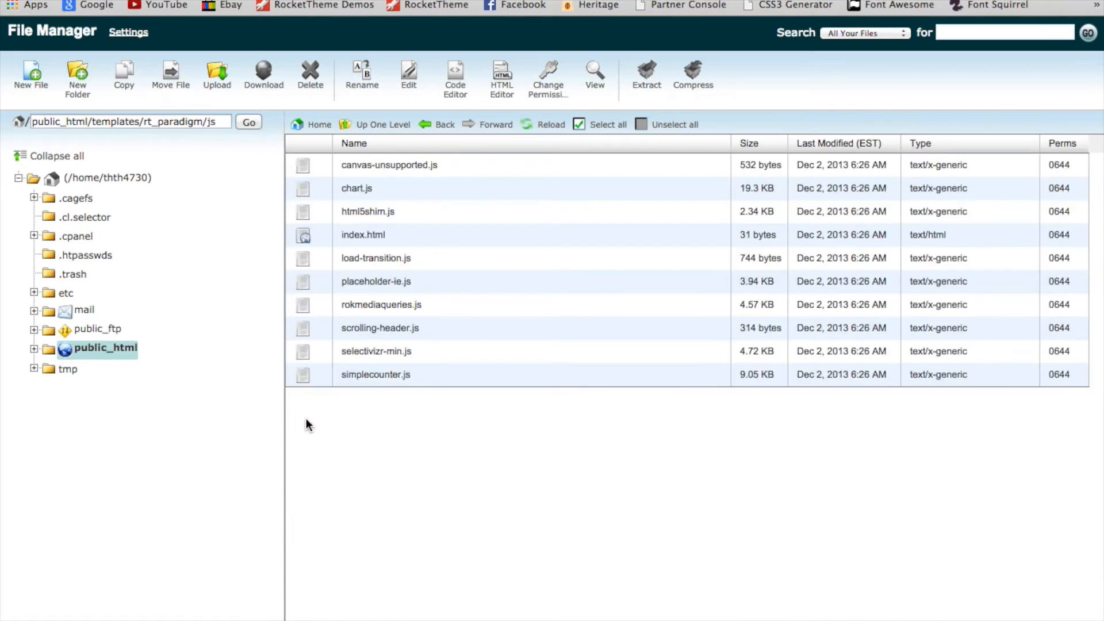
mouse_move(201, 95)
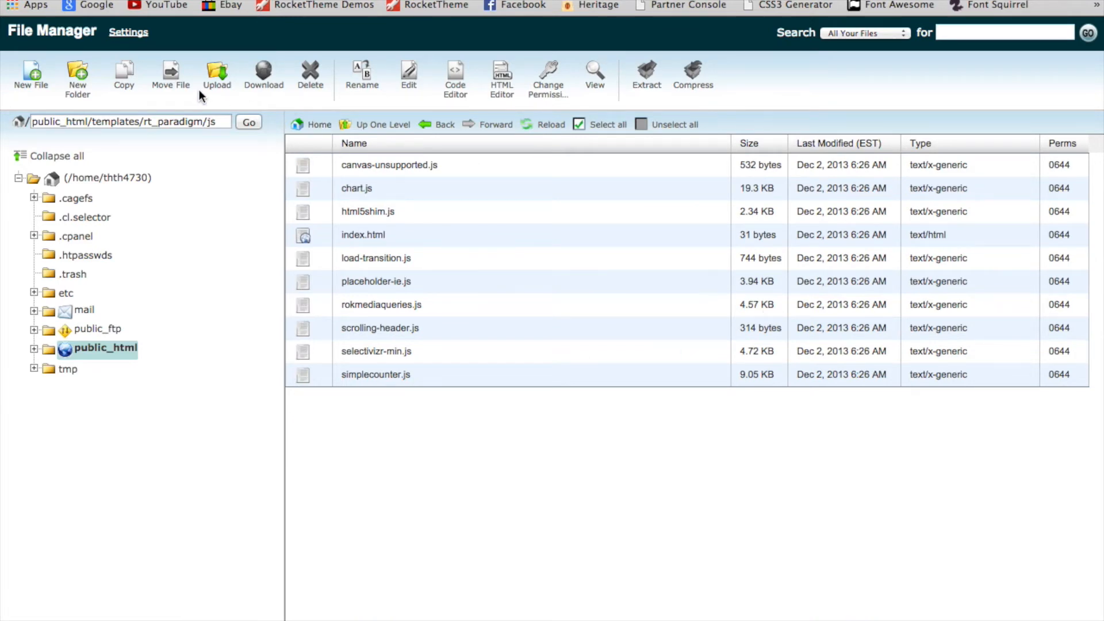
- Upload wow.js from the computer into the rt_paradigm js folder
left_click(216, 71)
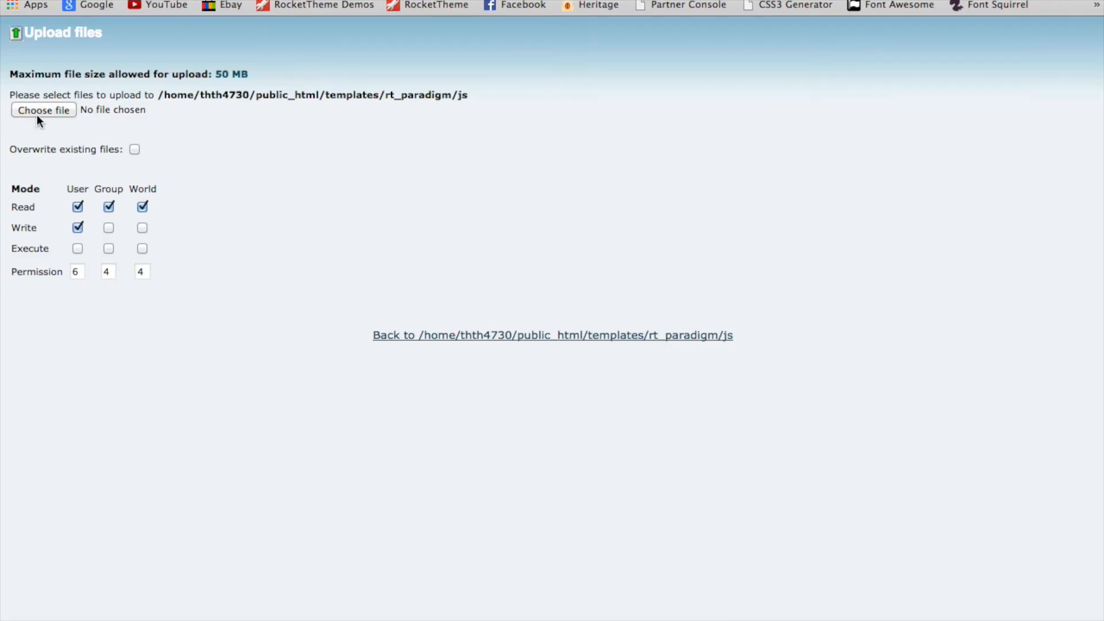
left_click(43, 110)
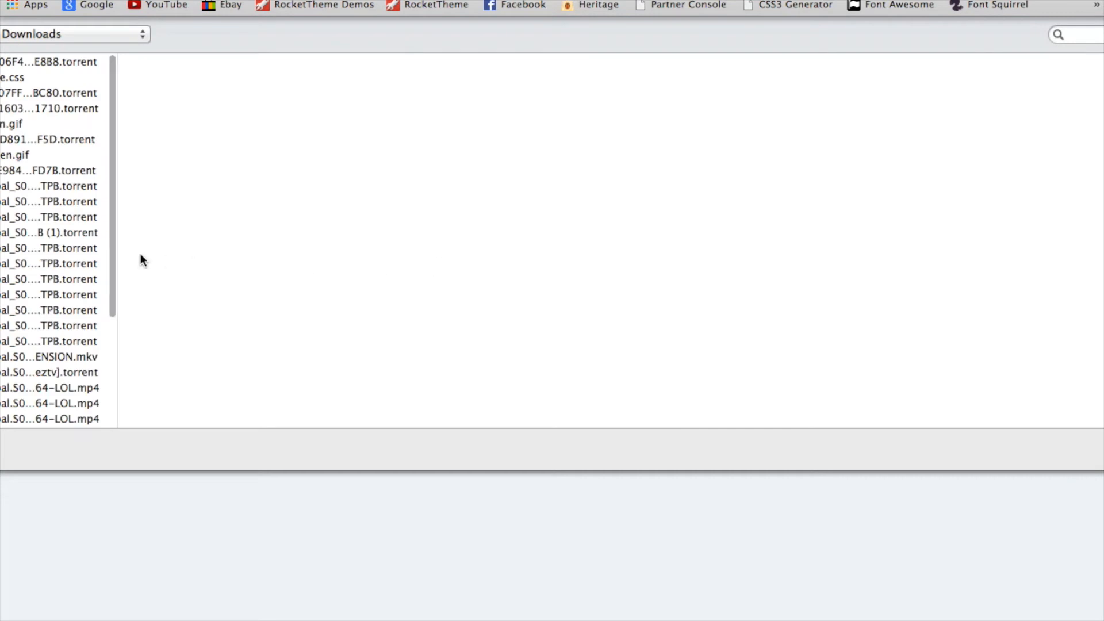
scroll("down", 3)
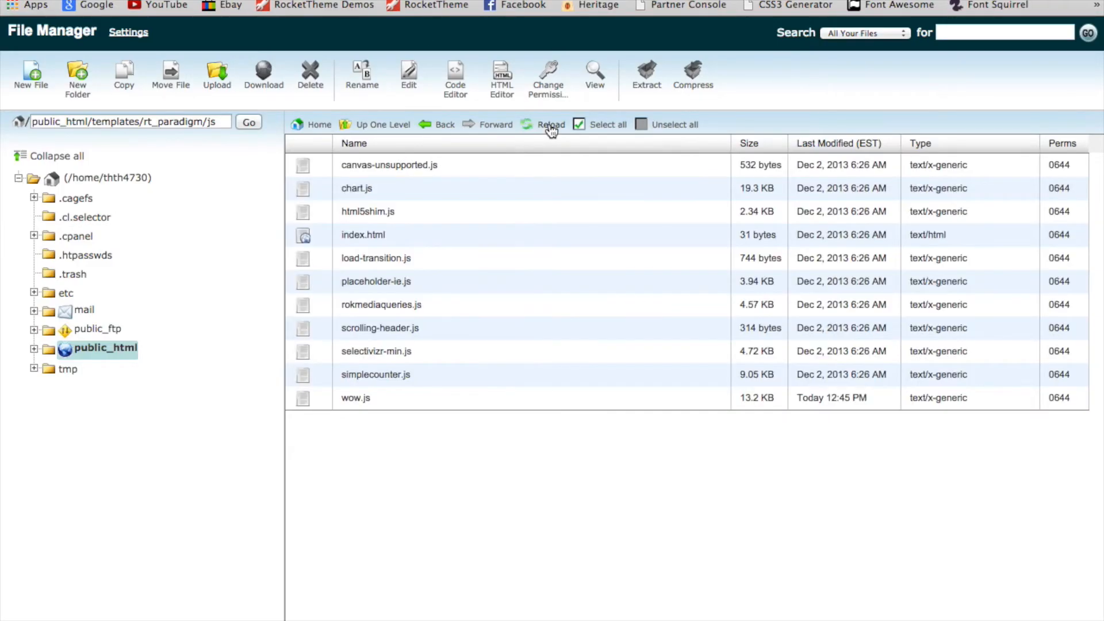
mouse_move(391, 83)
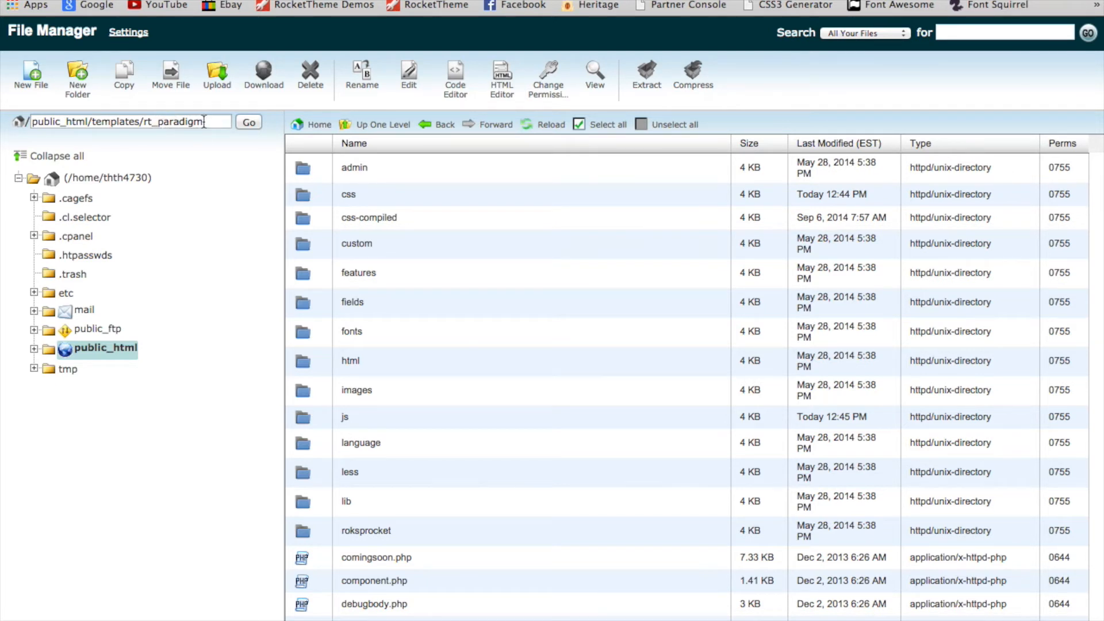
- Select rt_paradigm's index.php and open it in the text editor, confirming encoding
scroll("down", 3)
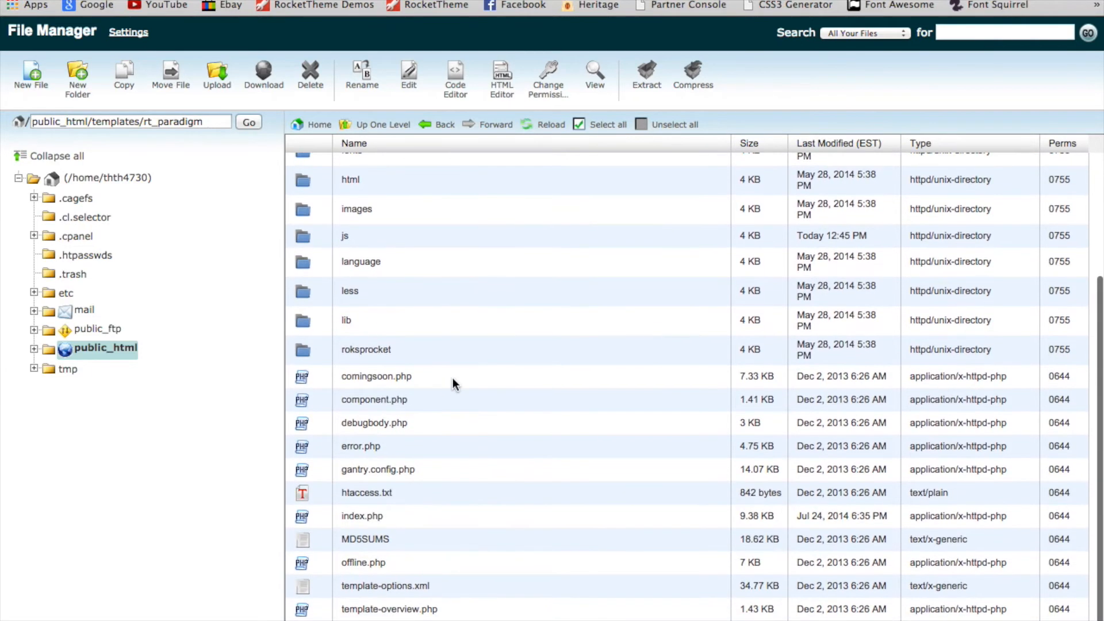
scroll("down", 3)
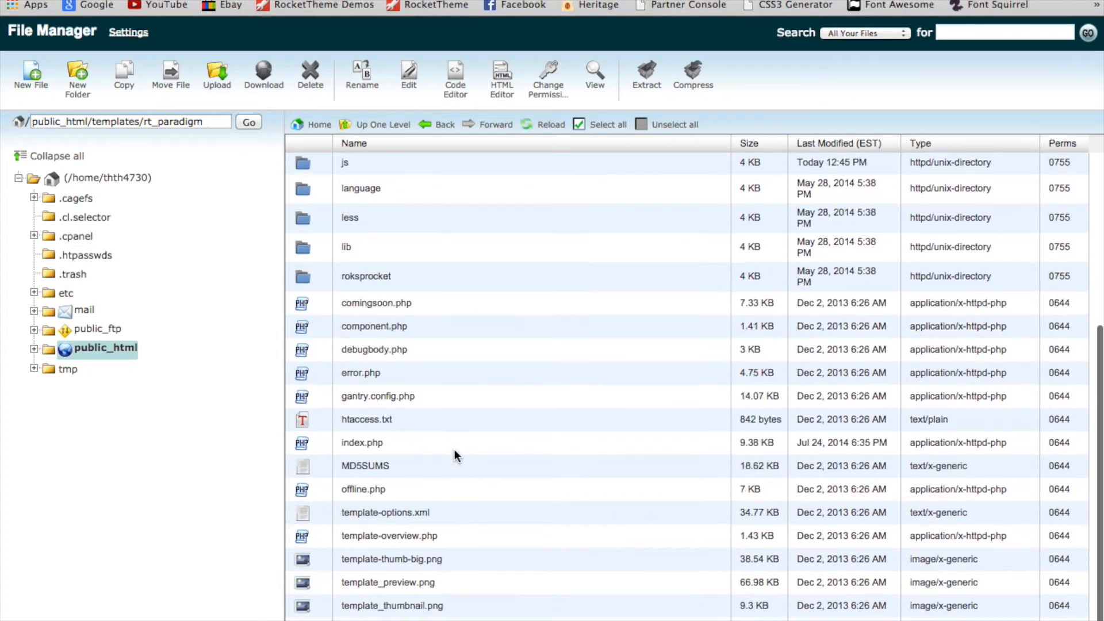
left_click(361, 443)
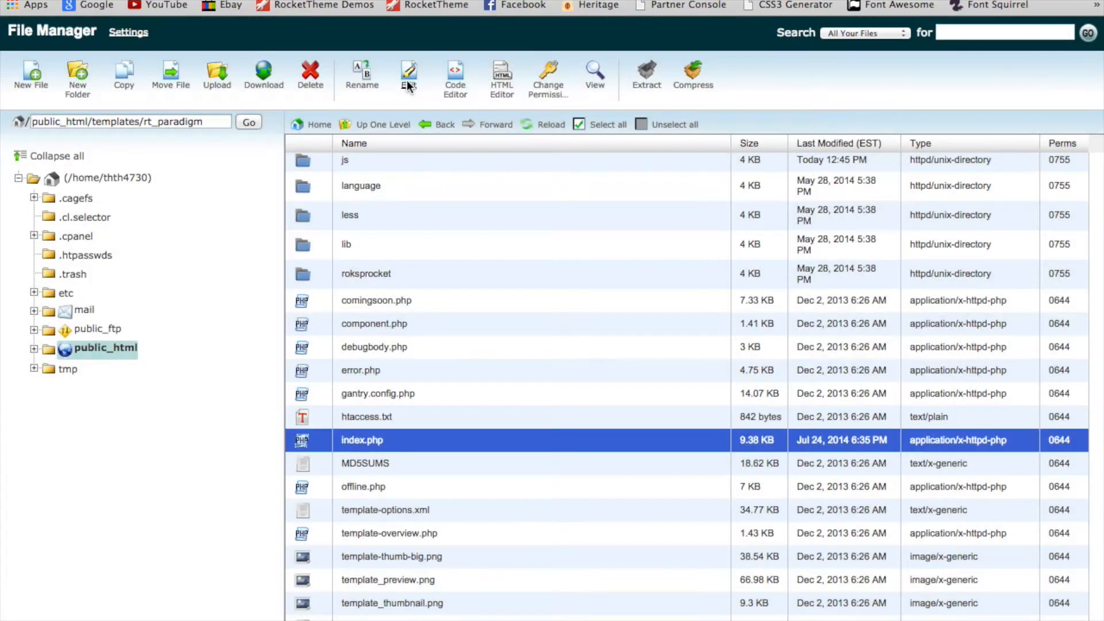
left_click(409, 72)
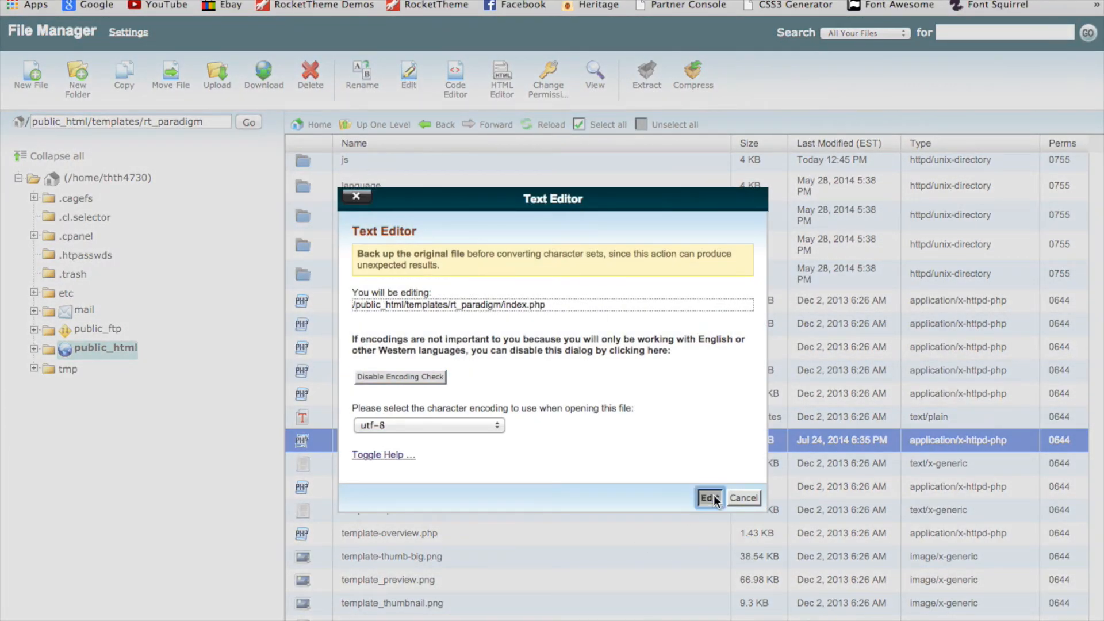
left_click(709, 497)
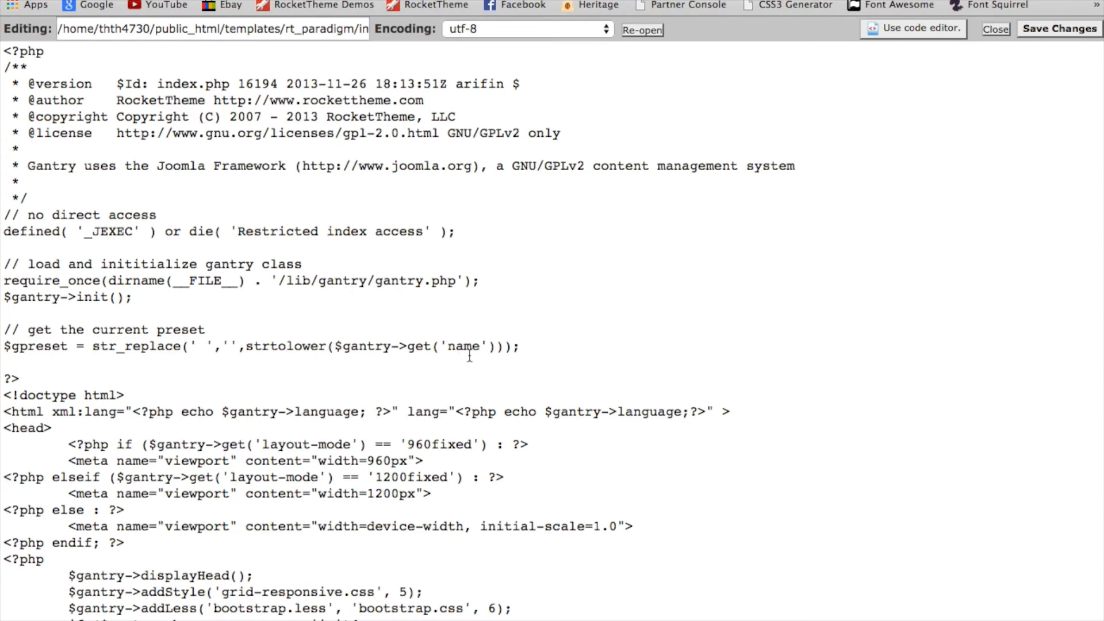
- Paste the animate.css stylesheet link line from the note into index.php's head
scroll("down", 3)
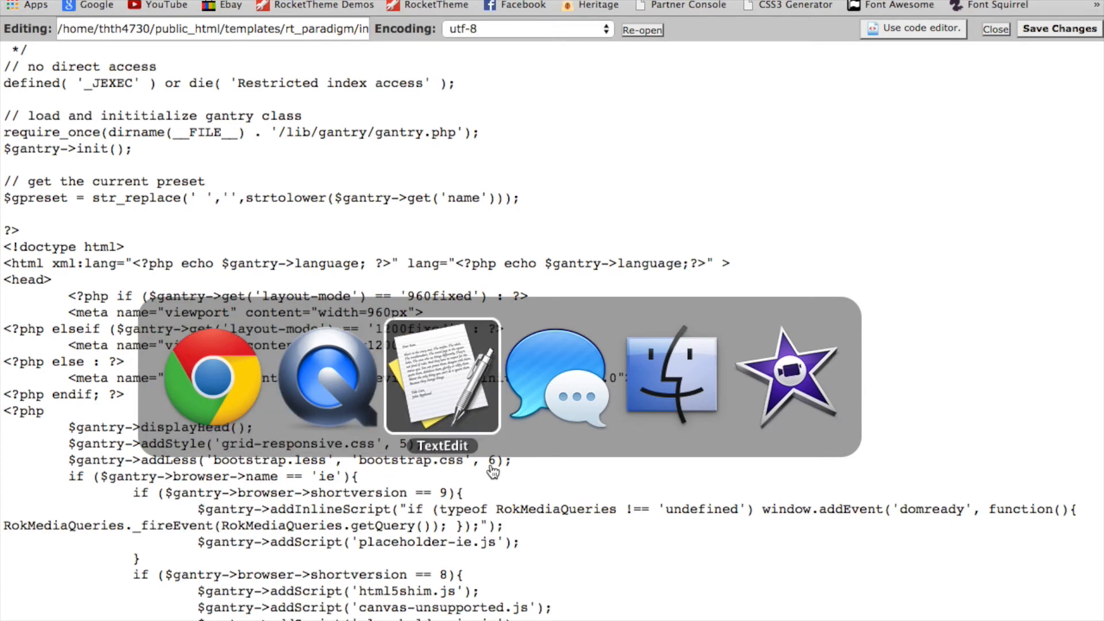
left_click(443, 377)
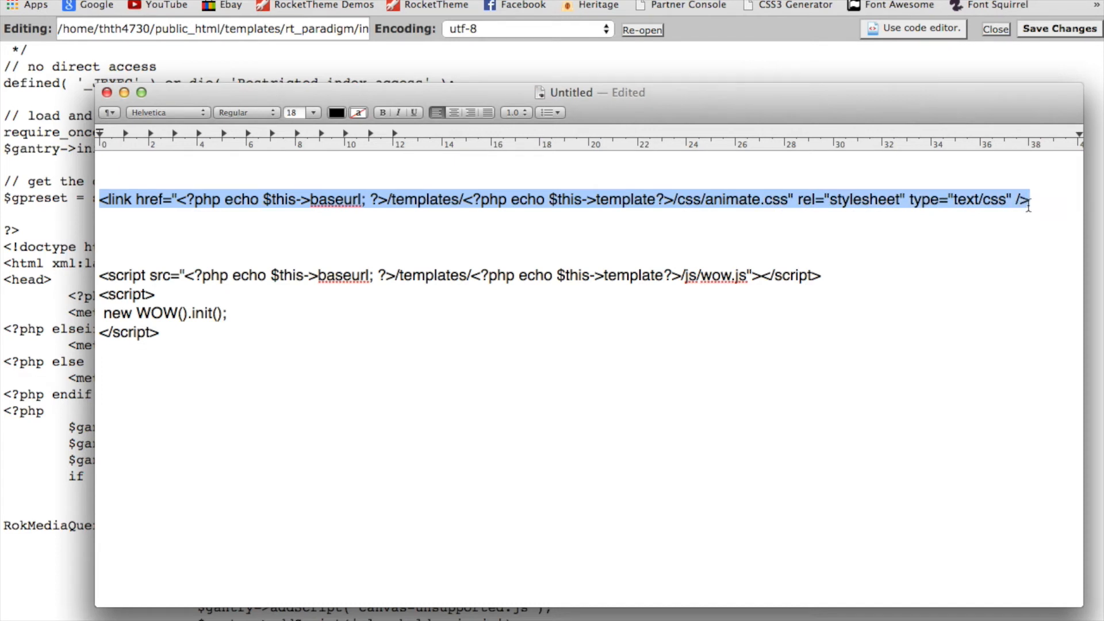
mouse_move(1026, 347)
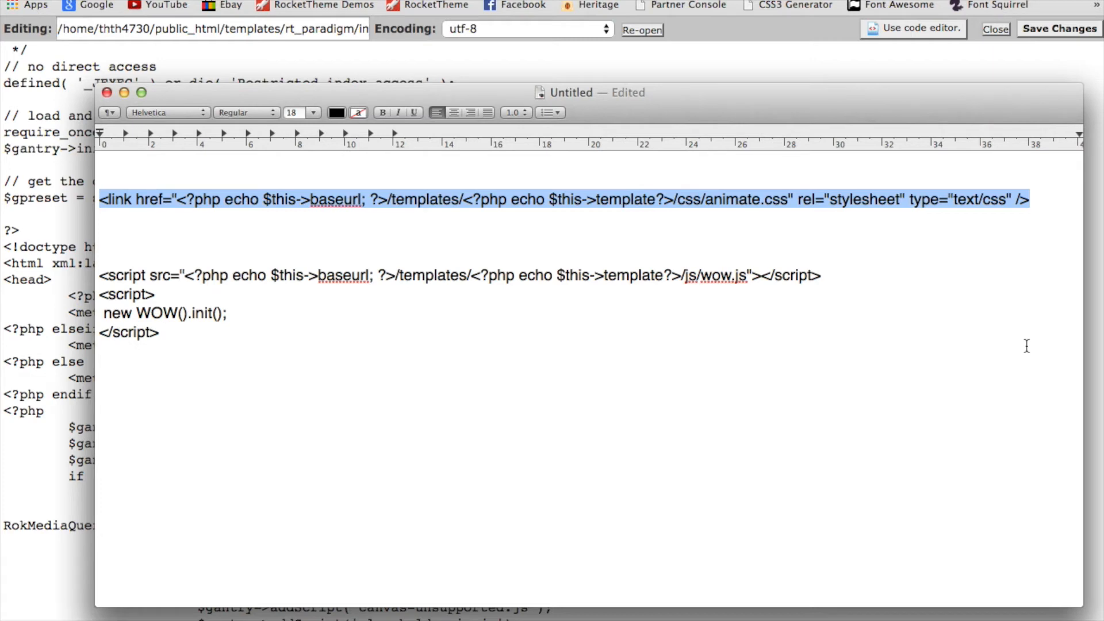
key("Cmd+Tab")
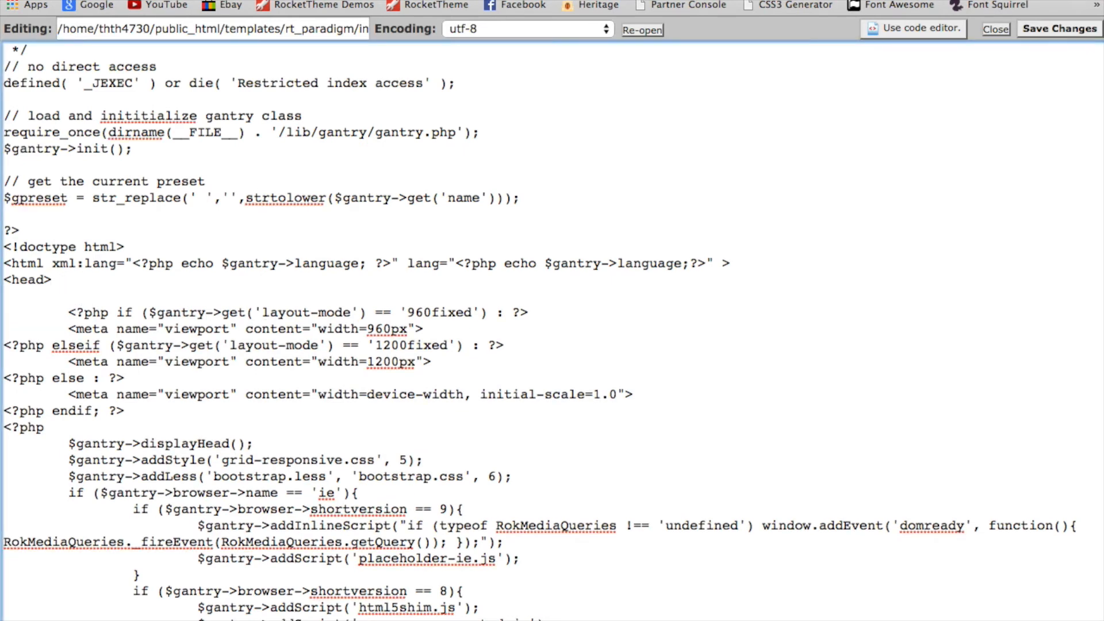
type("<link href=\"<?php echo $this->baseurl; ?>/templates/<?php echo $this->template?>/css/animate.css\" rel=\"stylesheet\" type=\"text/css\" />")
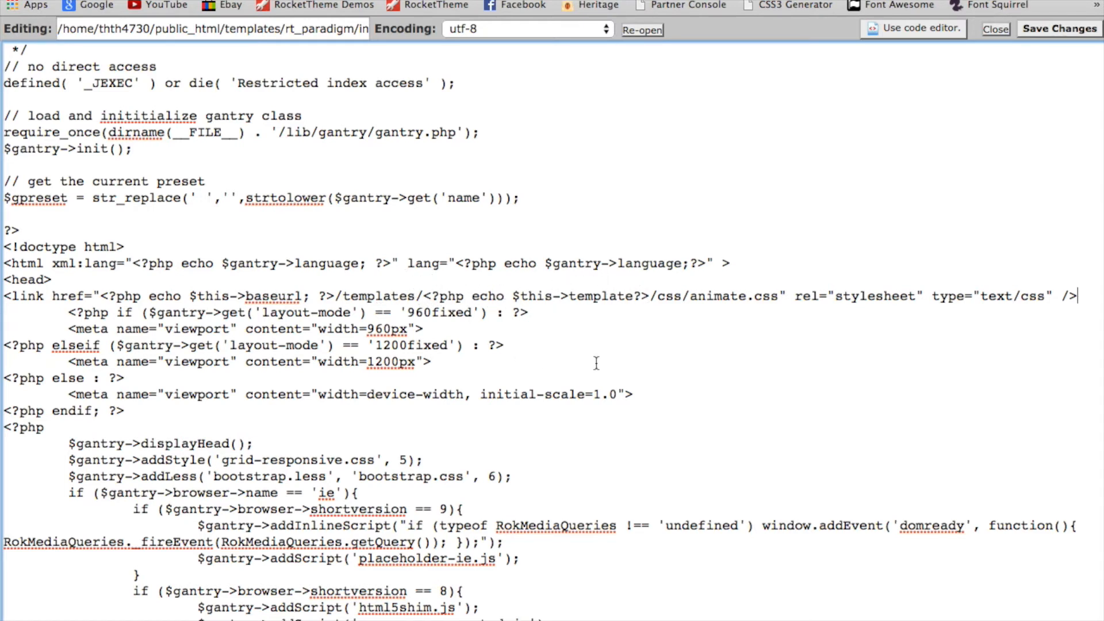
mouse_move(722, 296)
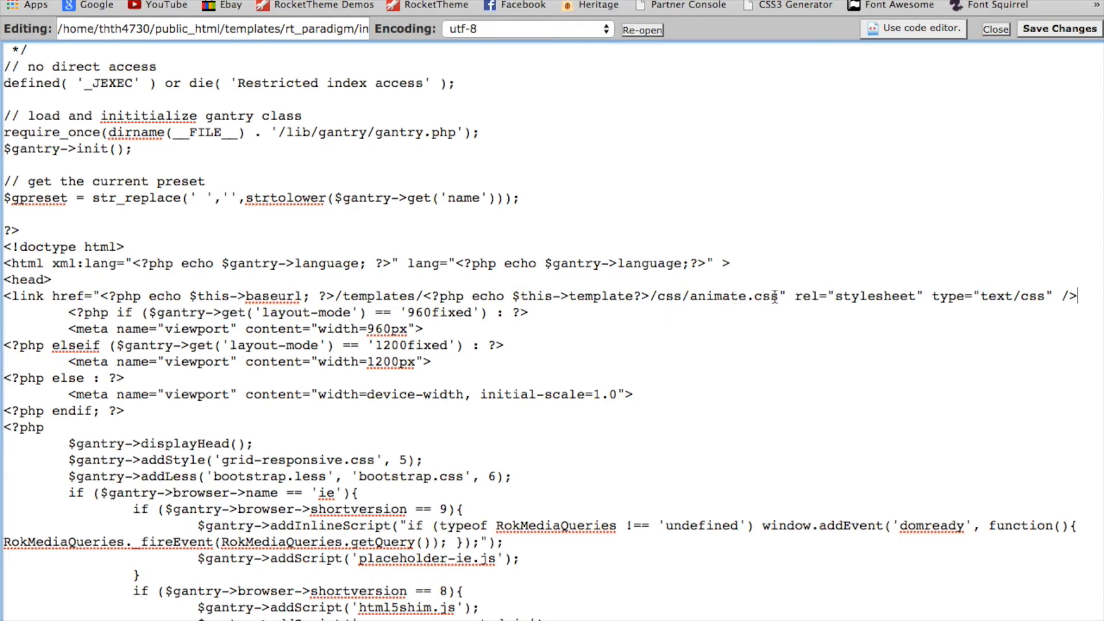
mouse_move(329, 359)
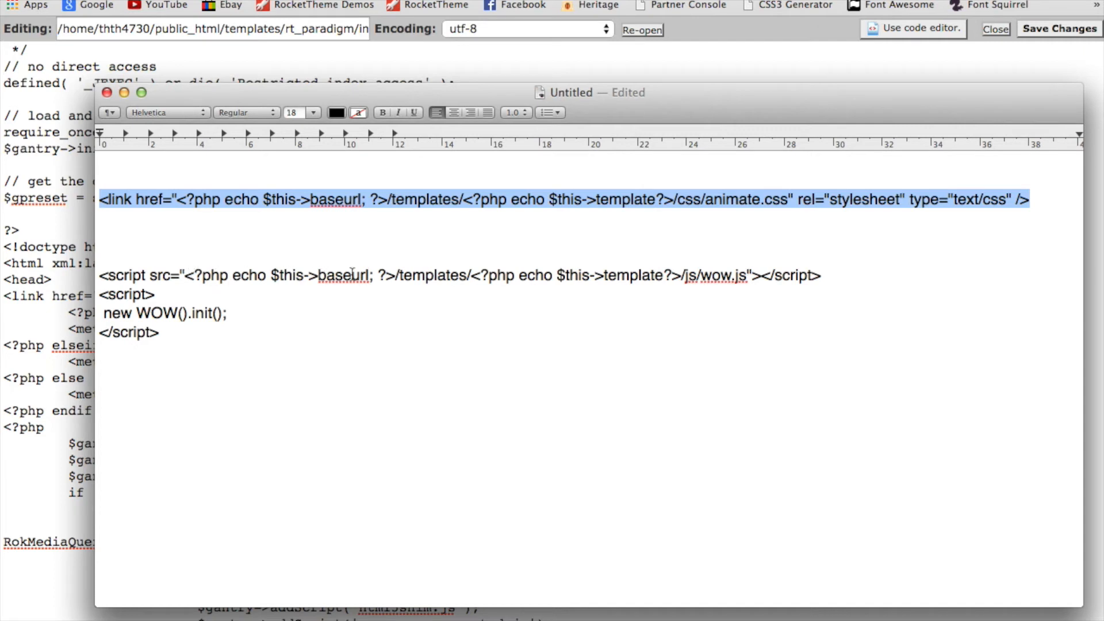
mouse_move(410, 276)
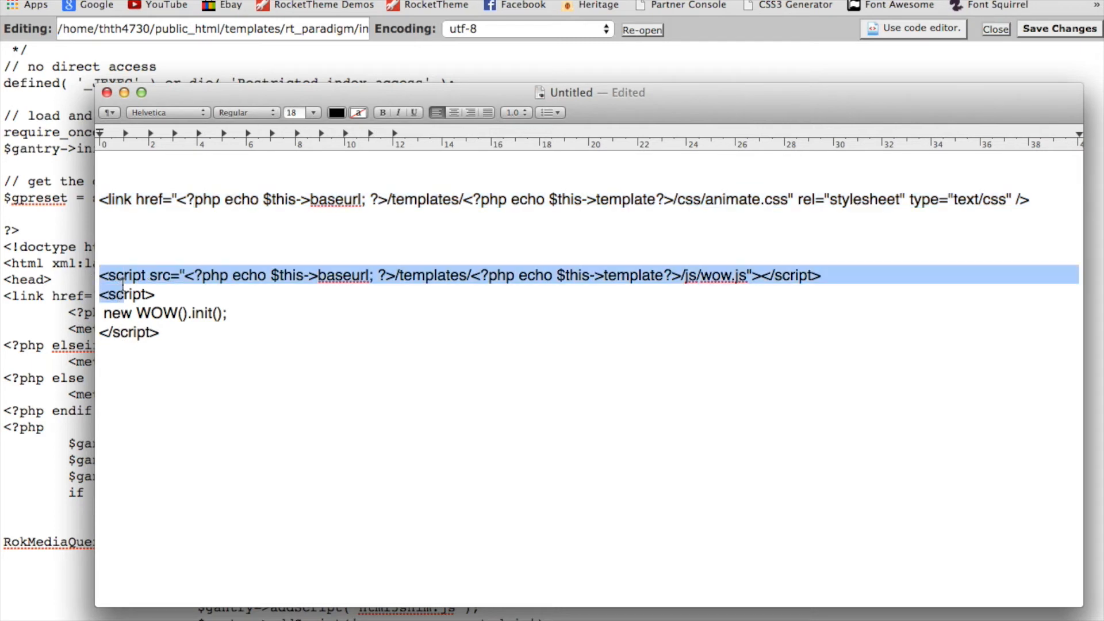
- Copy the wow.js script lines and paste them just above index.php's </body>
left_click_drag(104, 275, 159, 332)
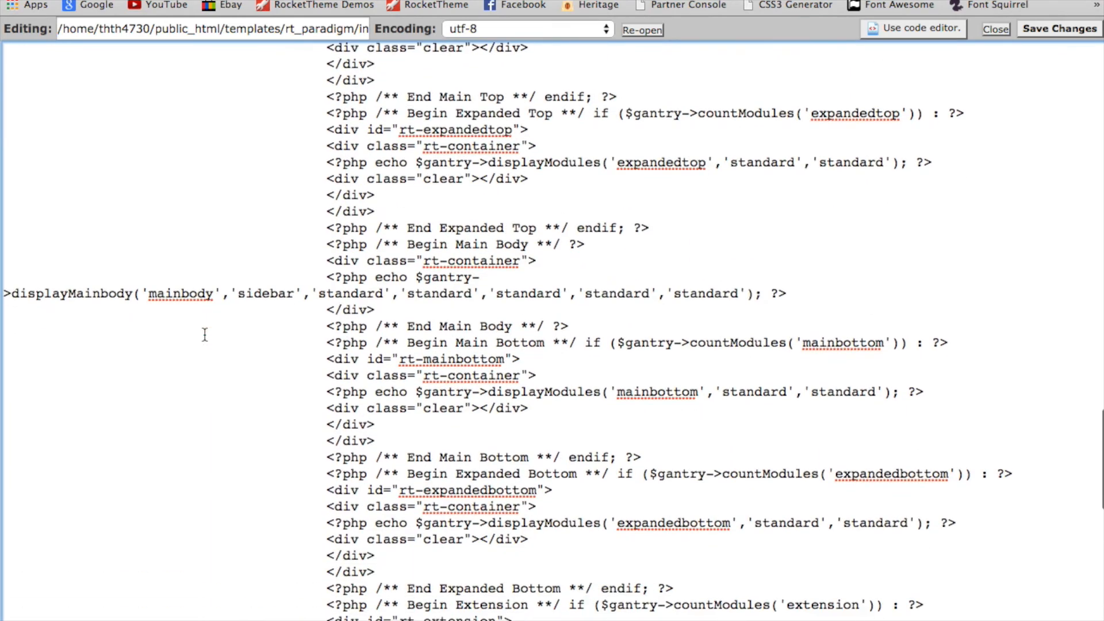
scroll("down", 3)
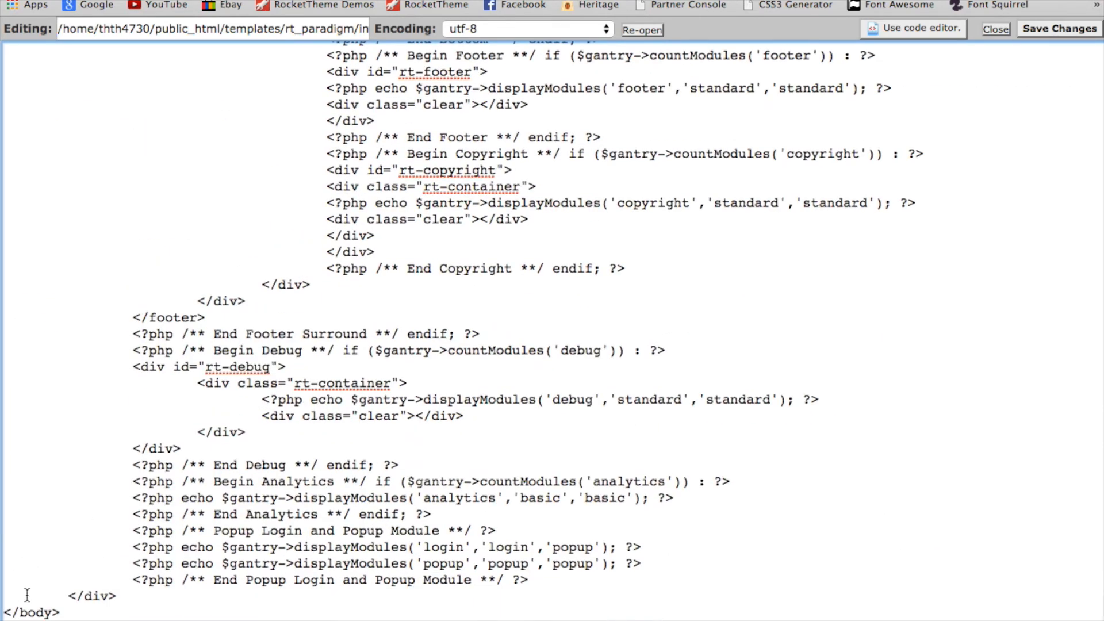
left_click(115, 593)
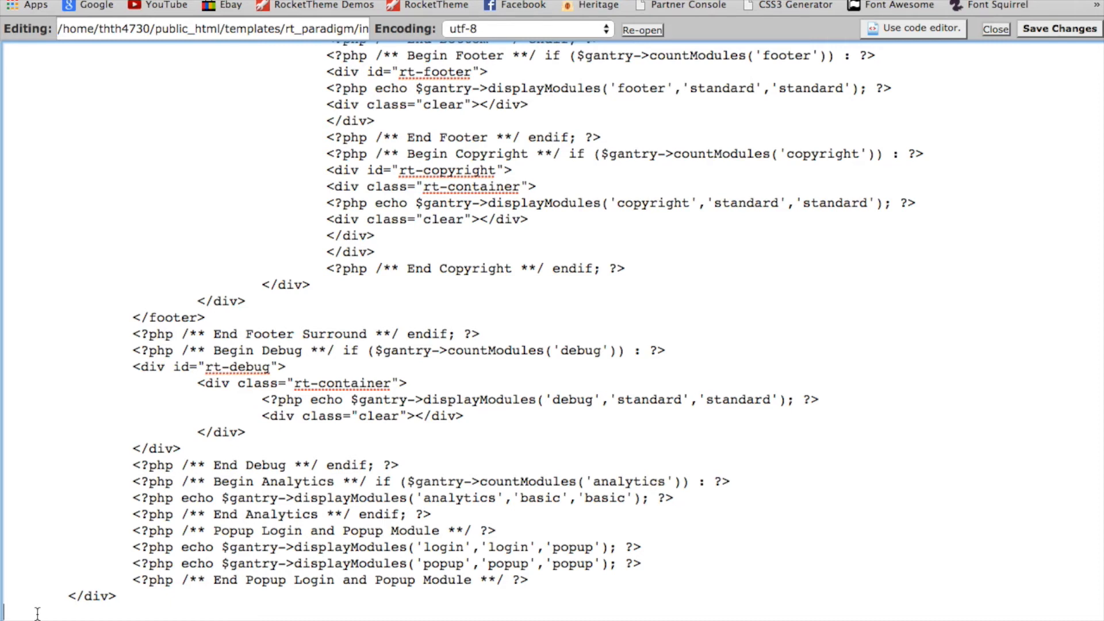
type("<script src=\"<?php echo $this->baseurl; ?>/templates/<?php echo $this->template?>/js/wow.js\"></script>")
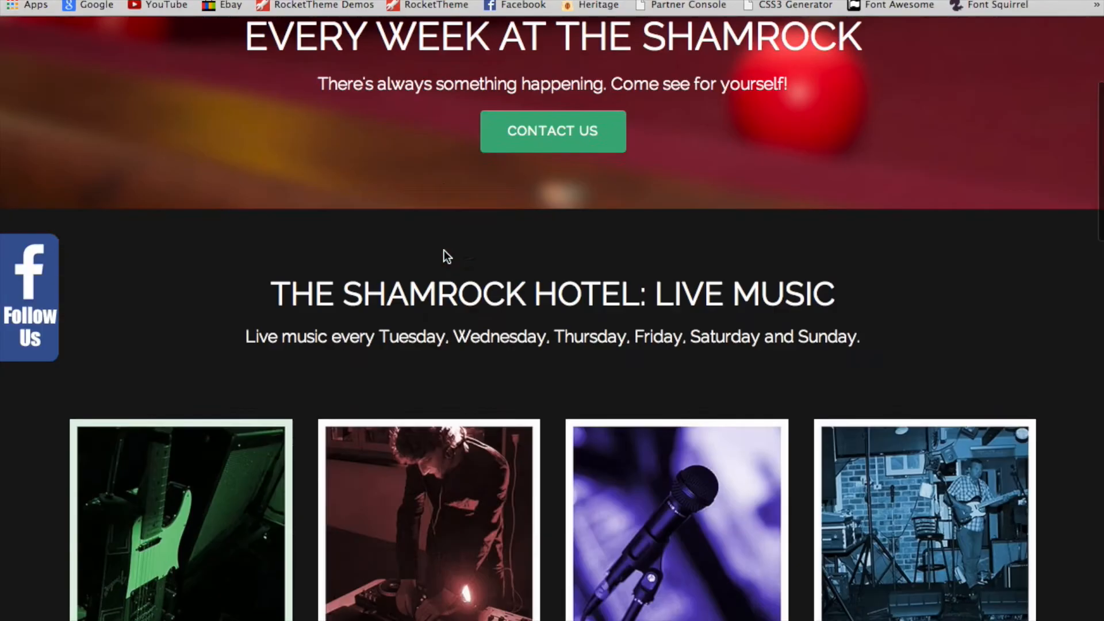
- Scroll the Module Manager results to locate the Karaoke Custom HTML module
scroll("down", 3)
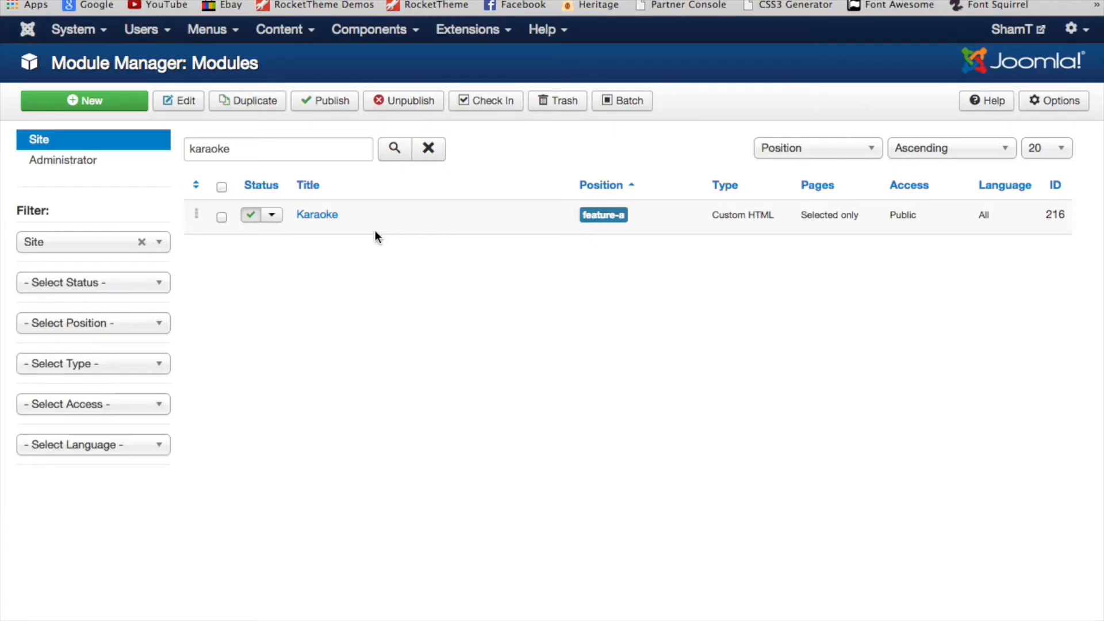
mouse_move(361, 235)
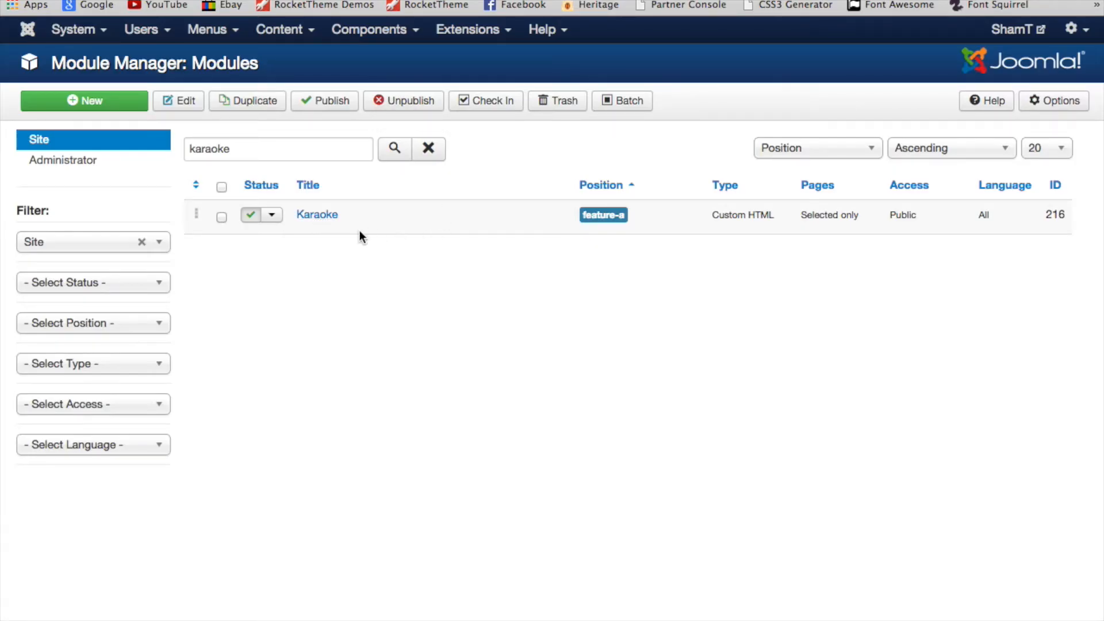
- Open the Karaoke module and show its content as raw HTML source code
left_click(316, 215)
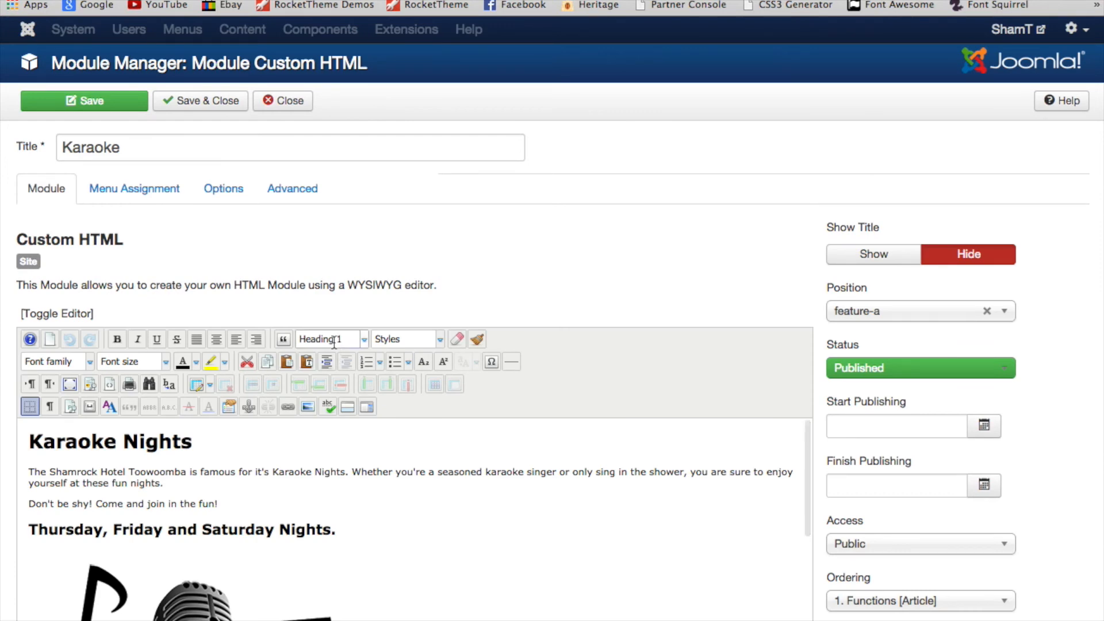
scroll("down", 3)
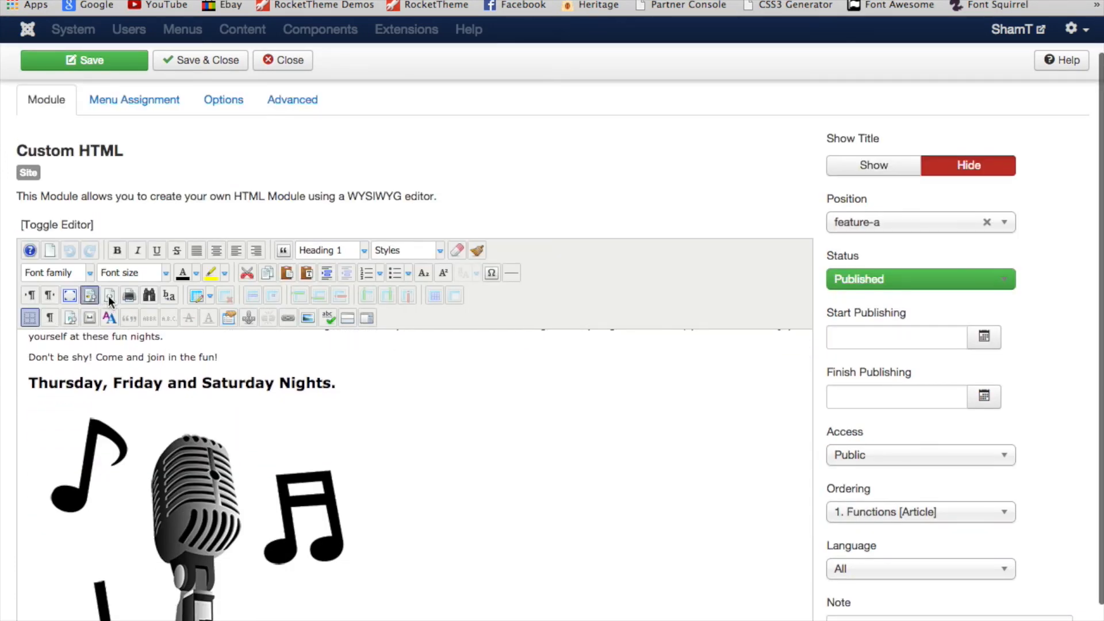
left_click(109, 295)
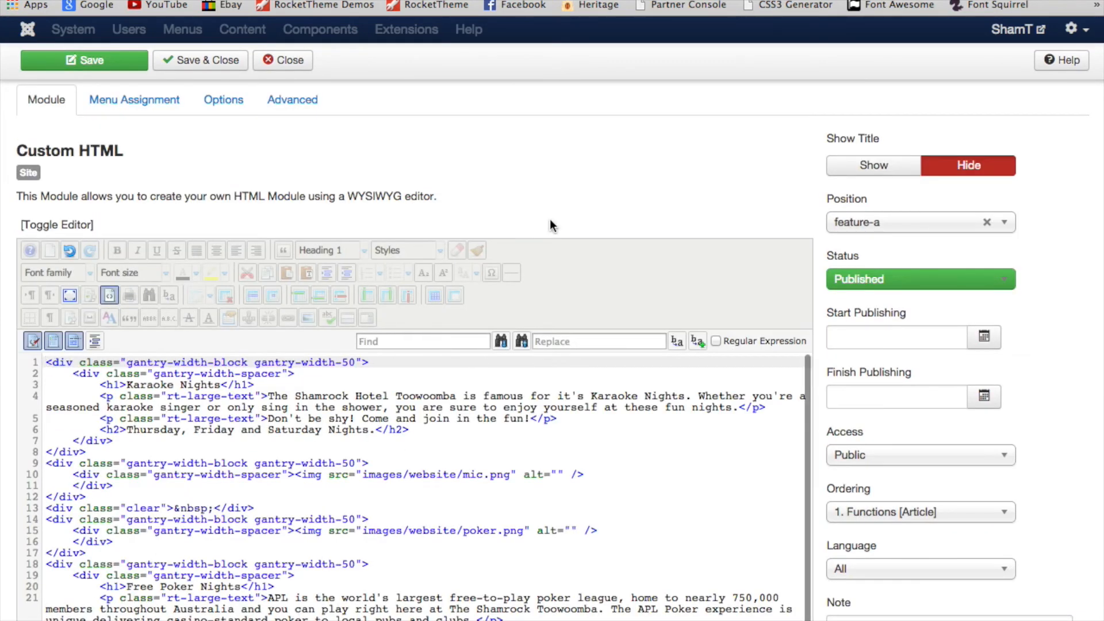
scroll("down", 3)
type(" class=\"")
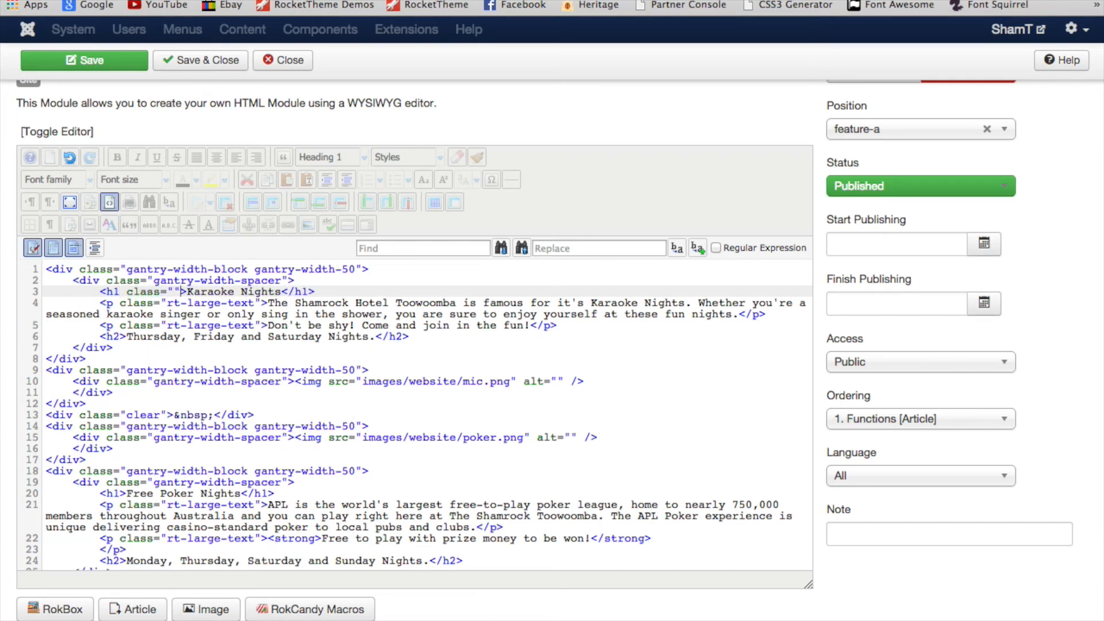
- Add class="wow bounceInLeft" to Karaoke Nights and bounceInRight to Free Poker Nights, then save
type("wow")
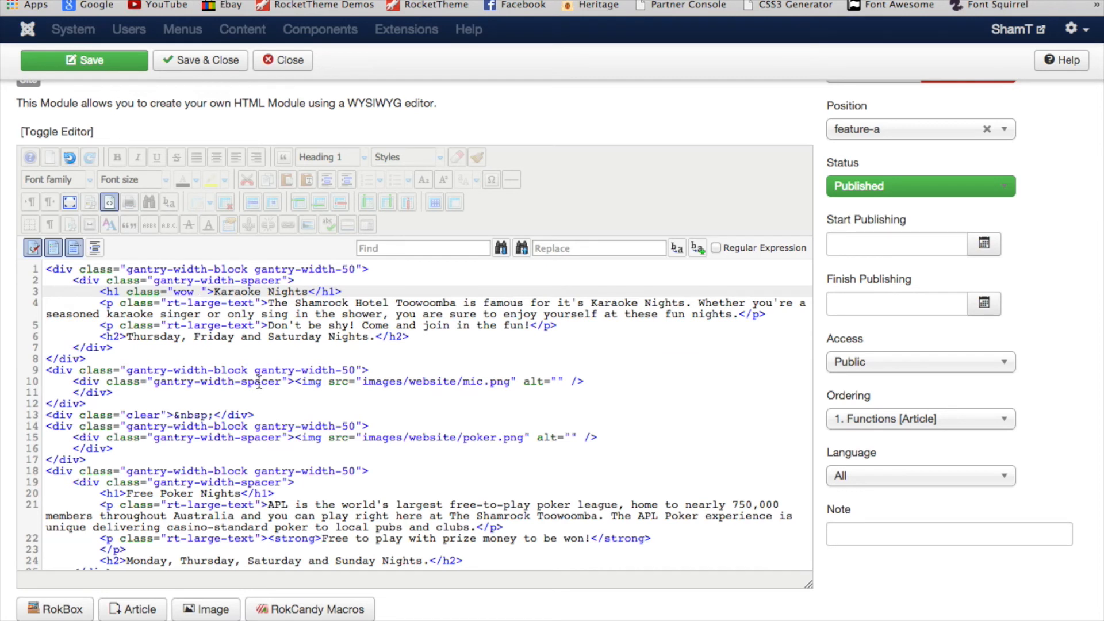
type("bounceInLeft")
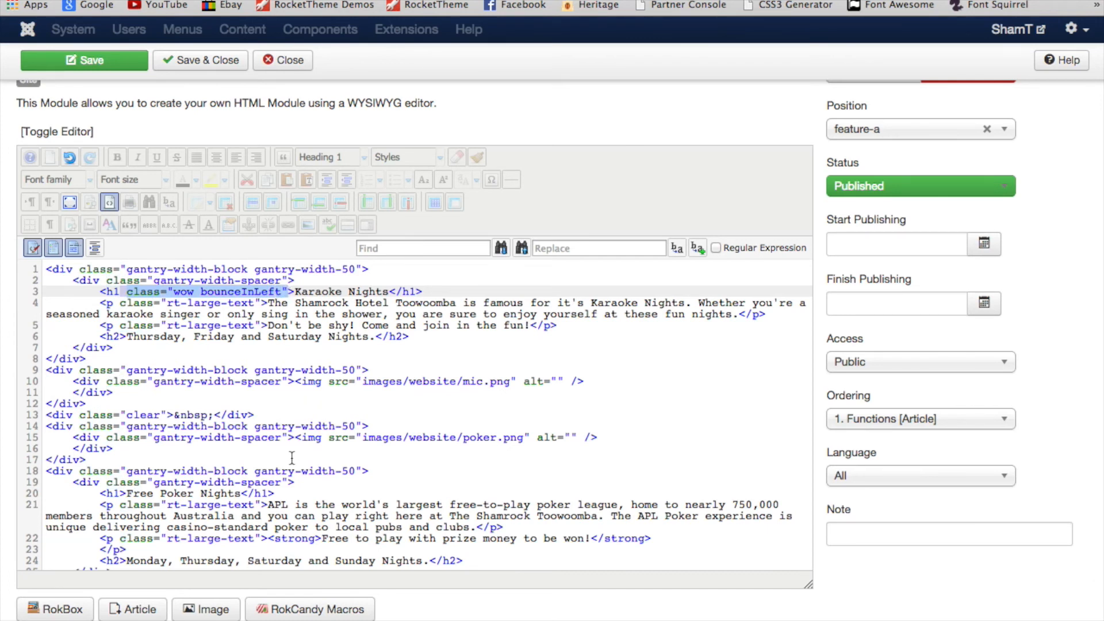
scroll("down", 3)
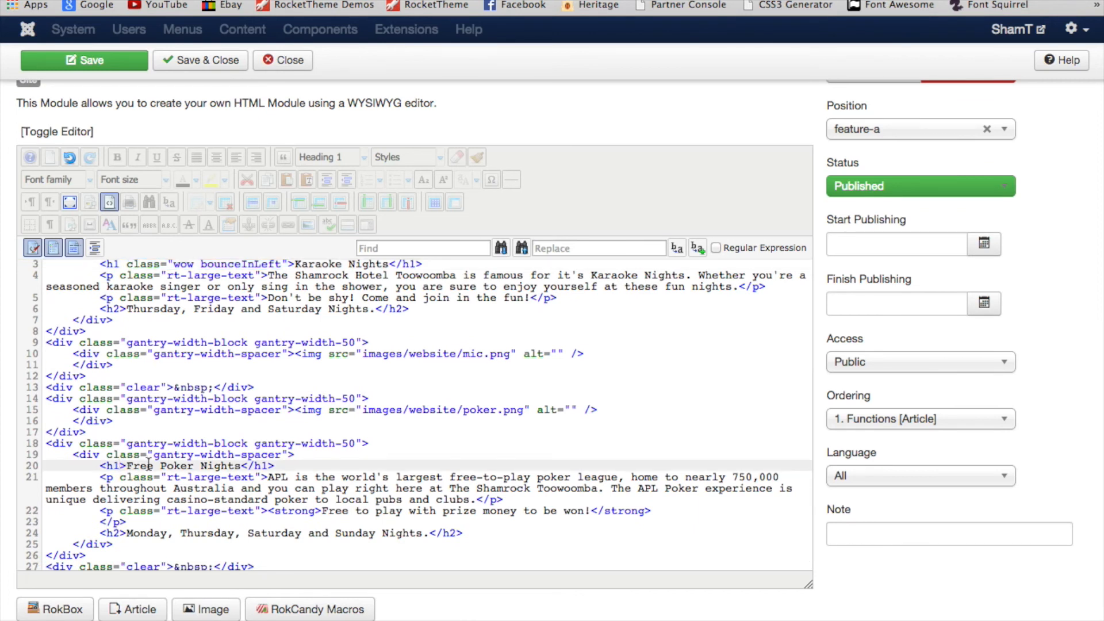
type("class=\"wow bounceInLeft\"")
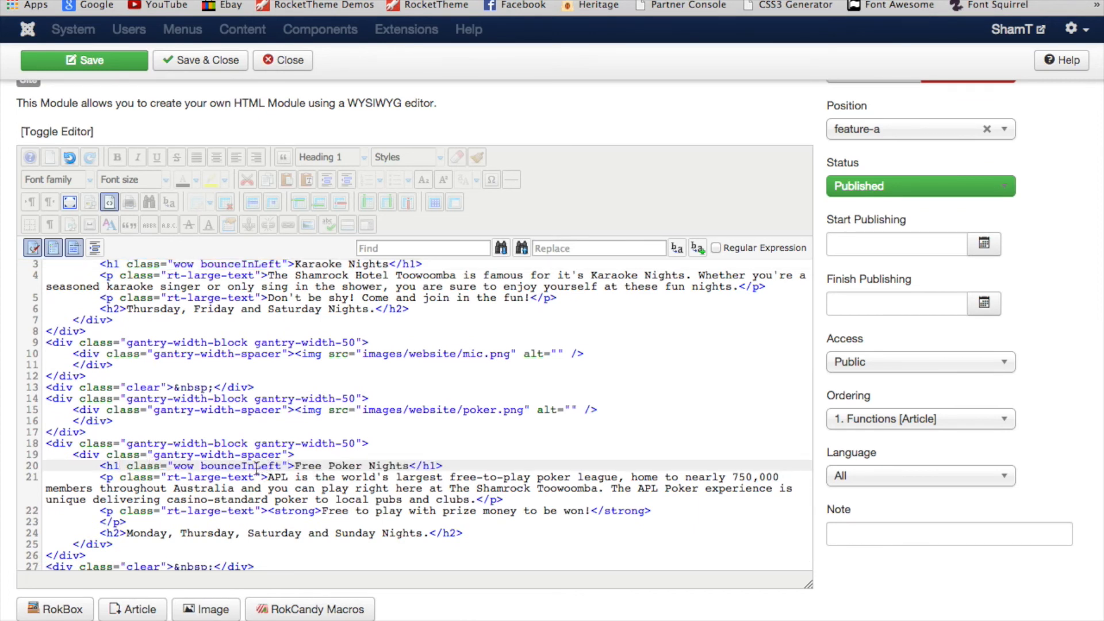
double_click(267, 466)
type("Righ")
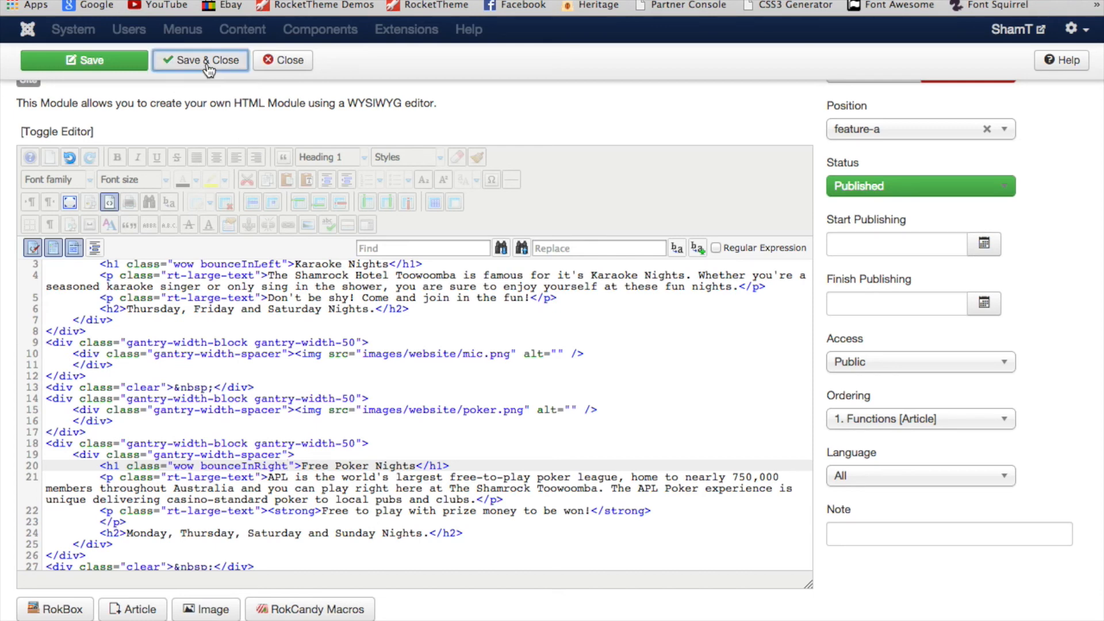
left_click(201, 60)
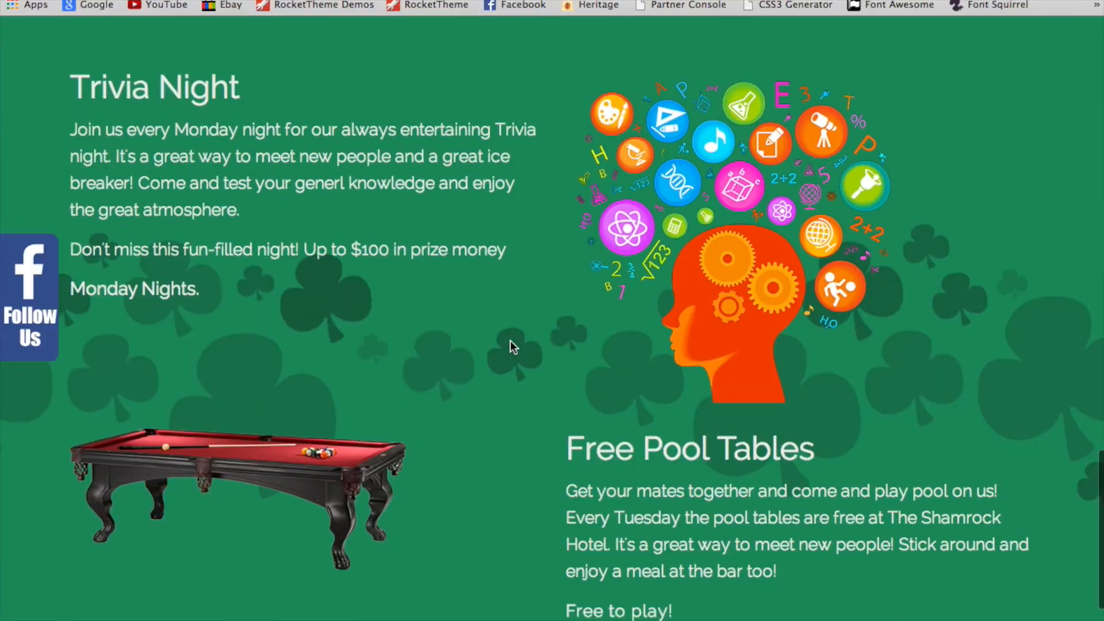
- Search 'trivia', add wow bounceInLeft/bounceInRight classes to the Trivia module's headings, and save
scroll("down", 3)
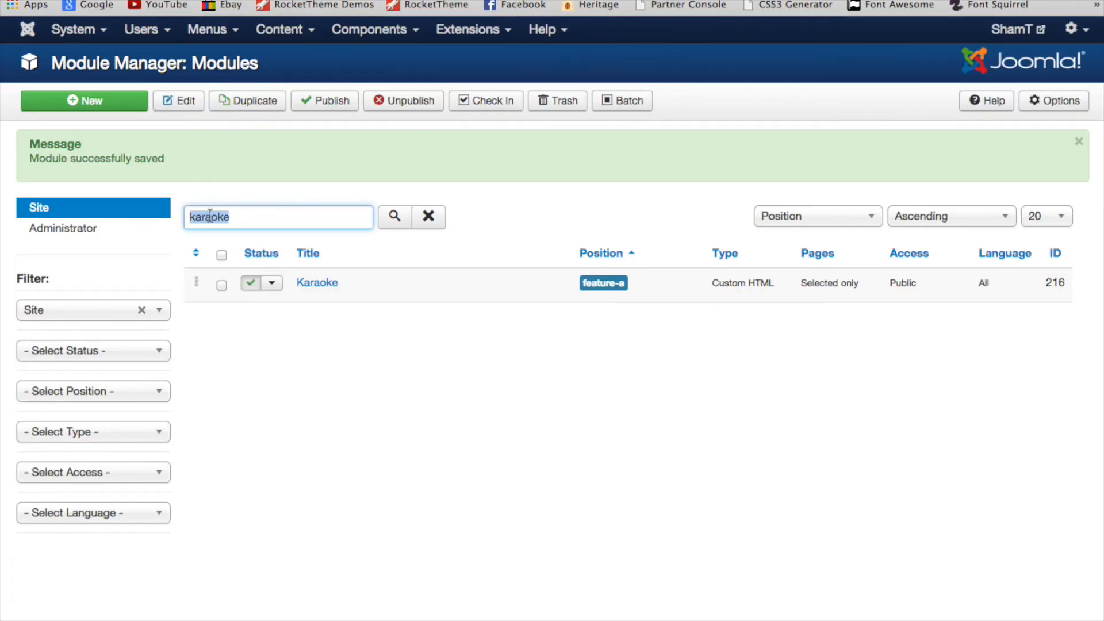
type("trivia")
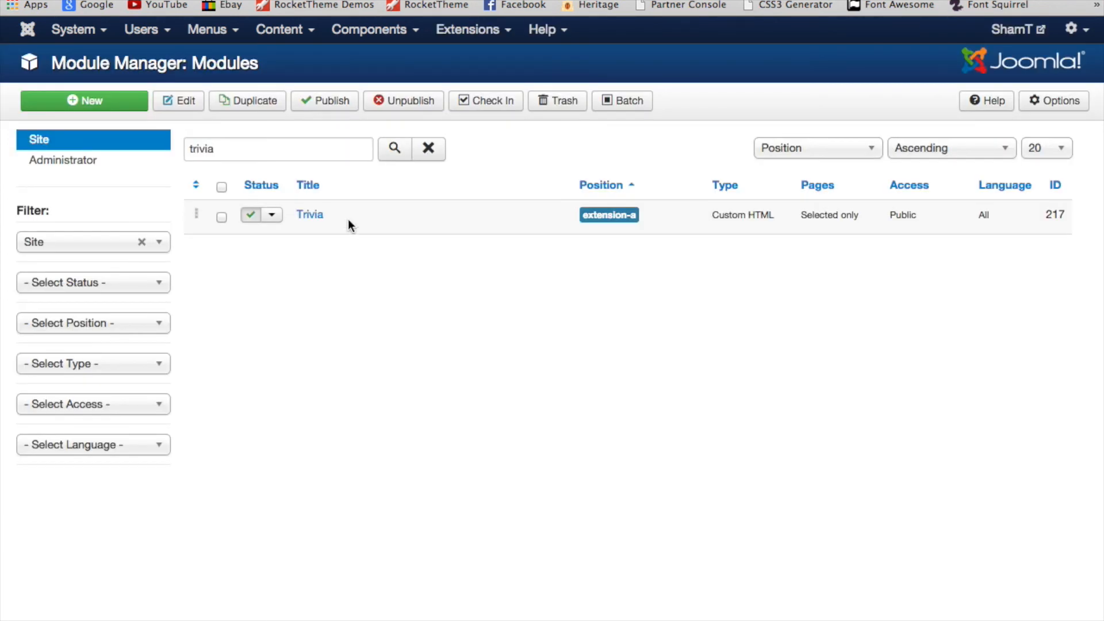
mouse_move(336, 245)
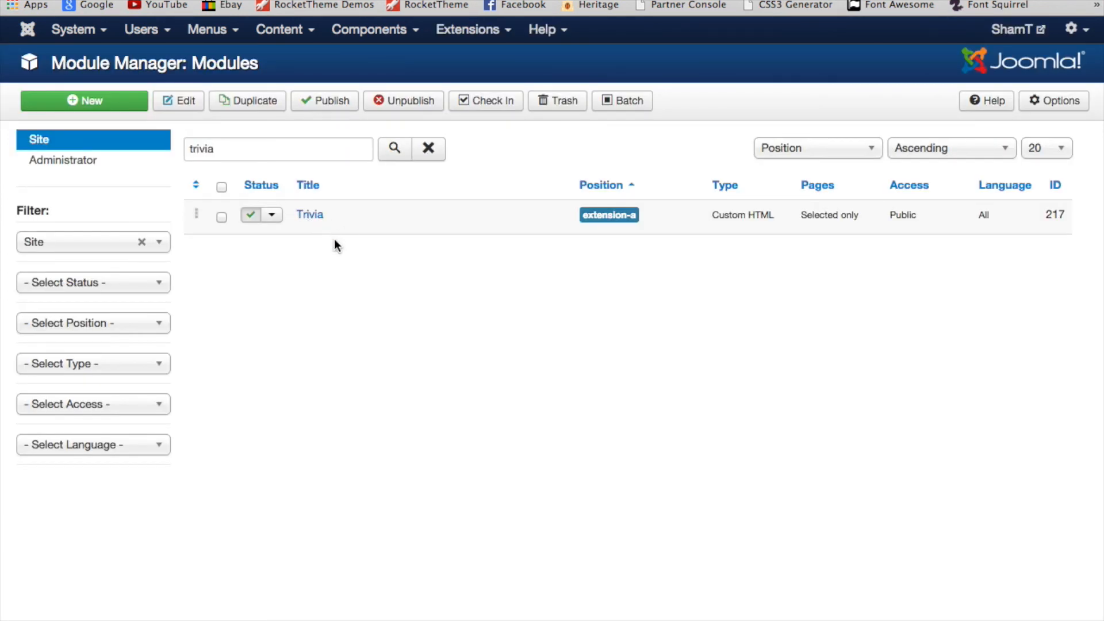
left_click(310, 215)
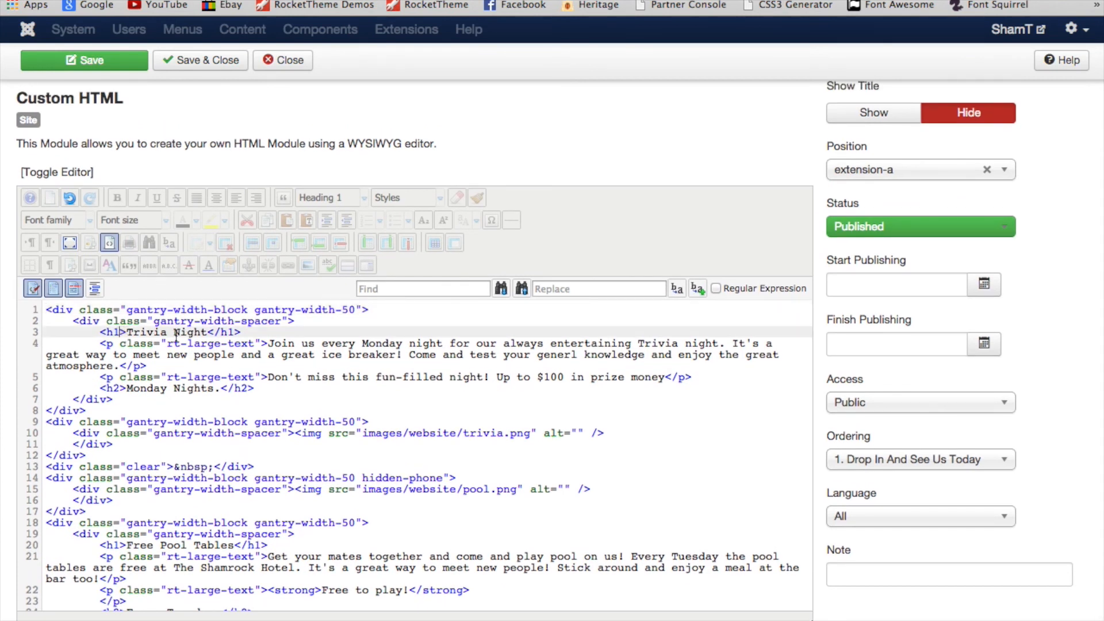
type("class=\"wow bounceInLeft\"")
left_click(428, 545)
type(" class=\"wow bounceInRight\"")
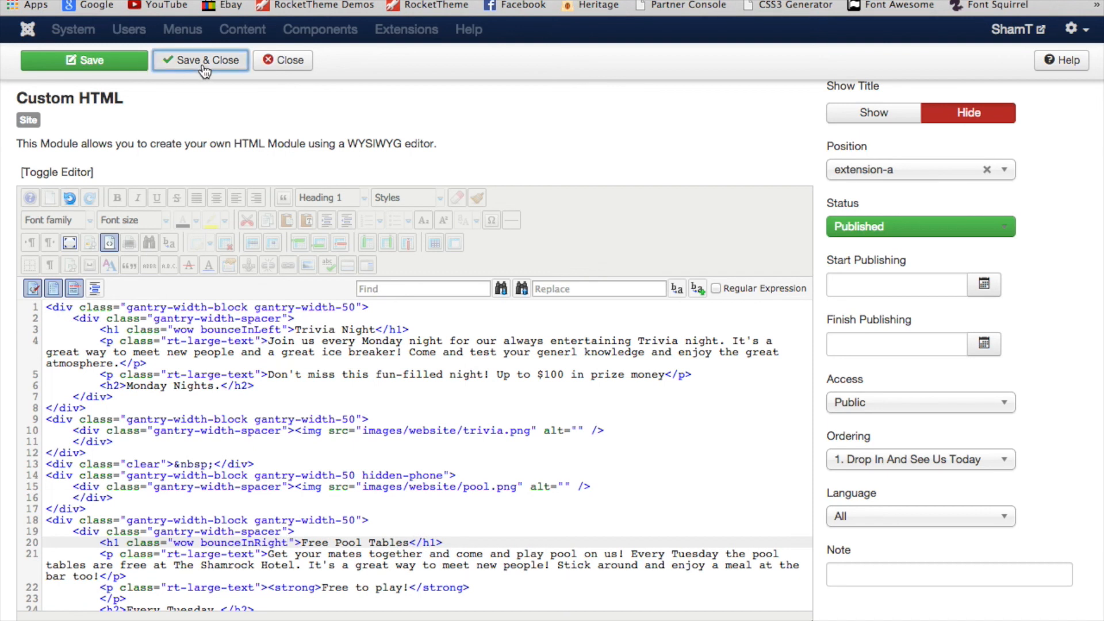
left_click(200, 60)
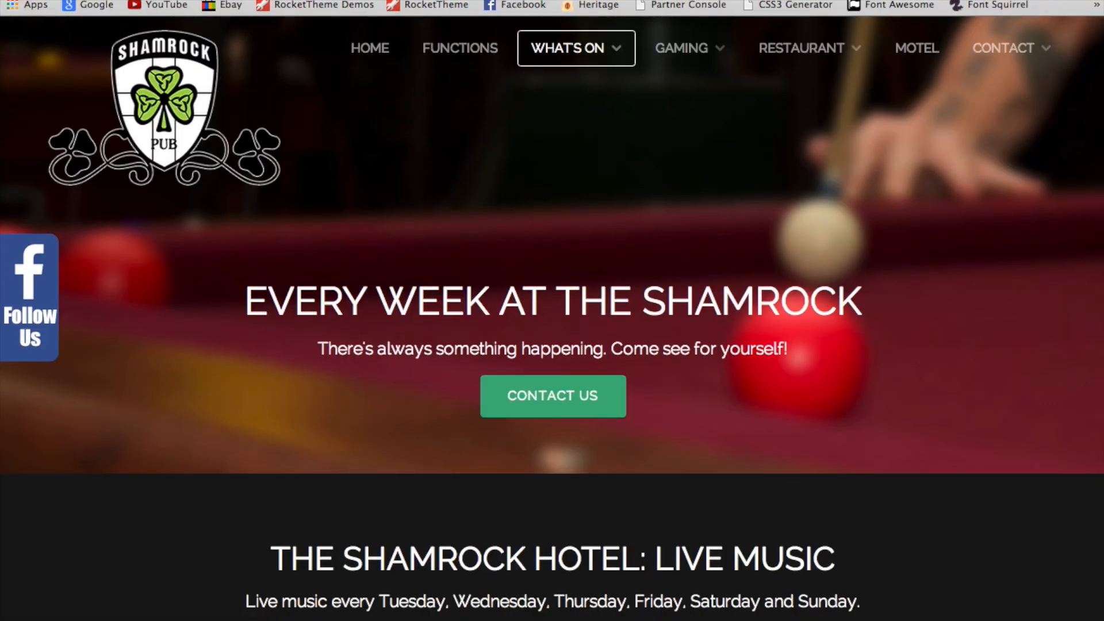
mouse_move(569, 248)
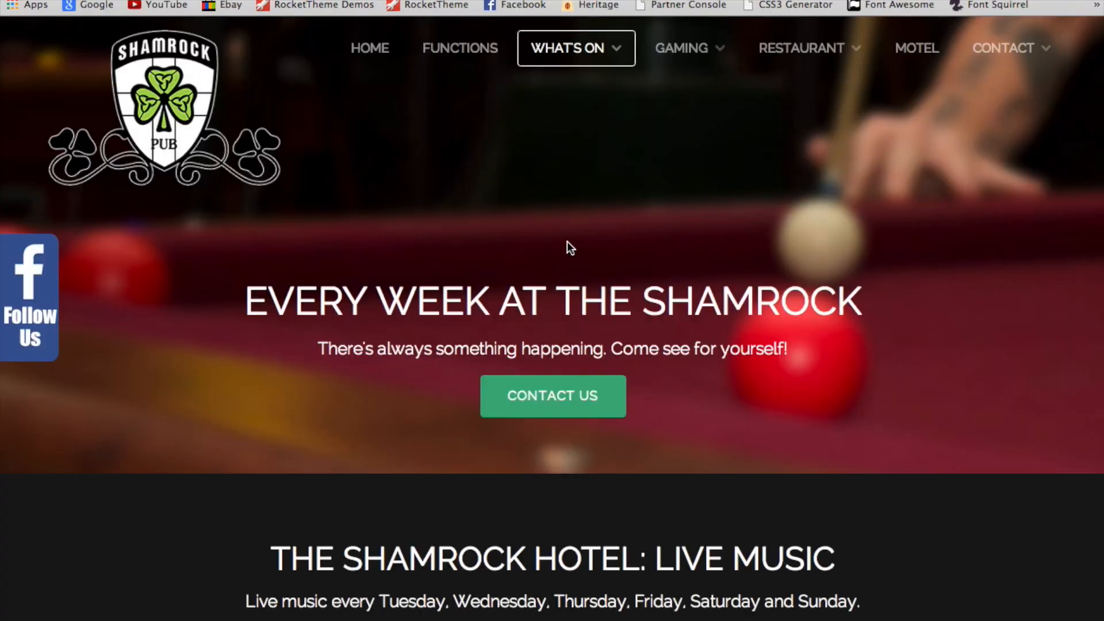
scroll("down", 3)
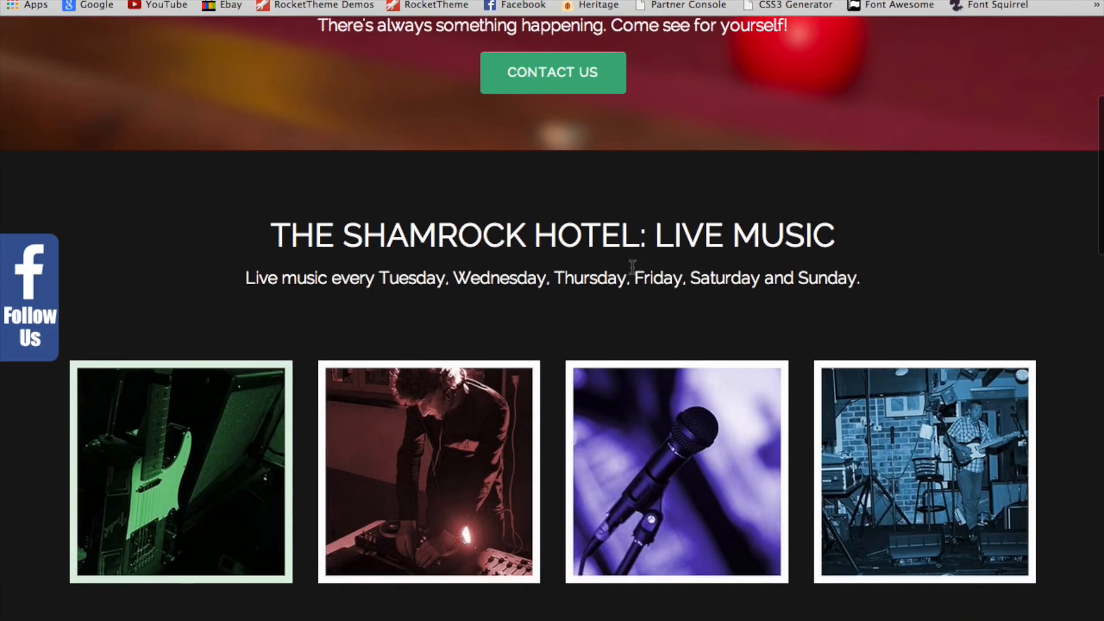
scroll("down", 3)
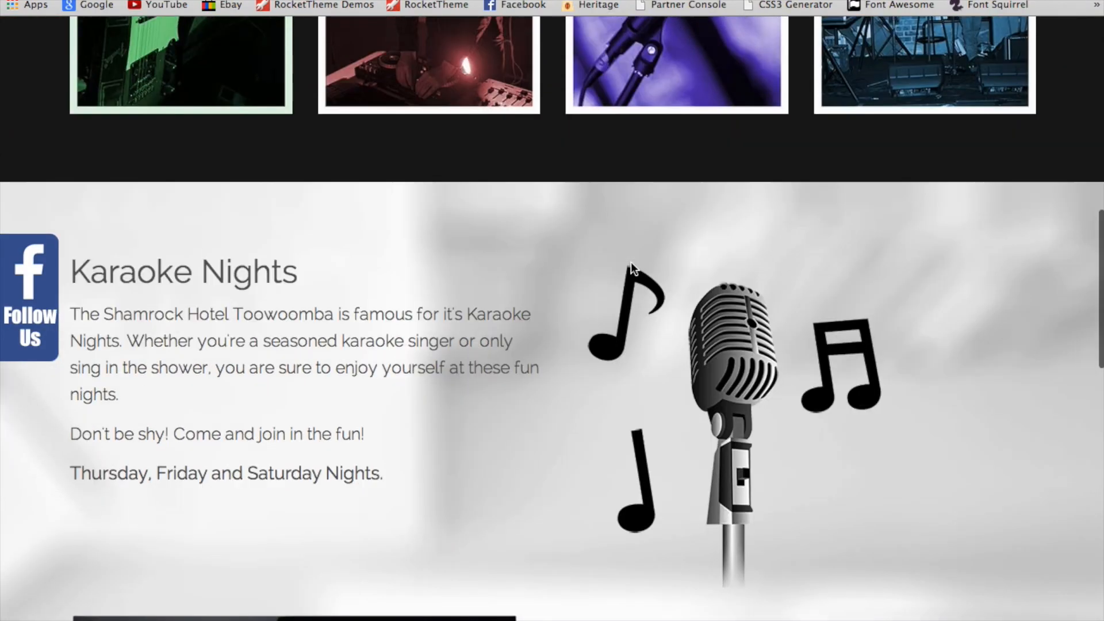
scroll("down", 3)
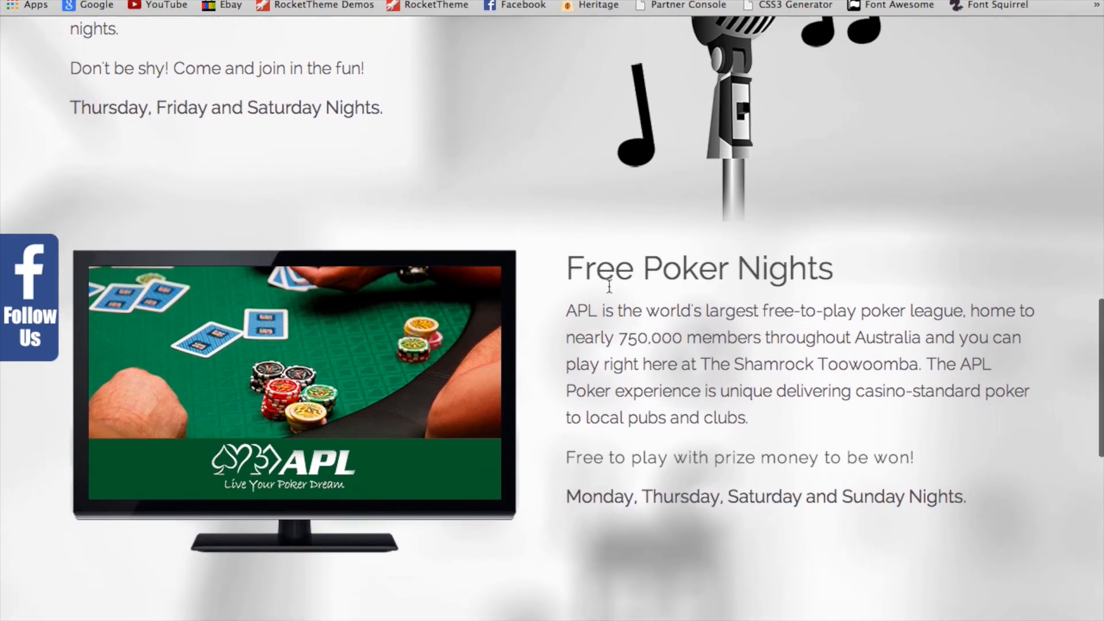
scroll("down", 3)
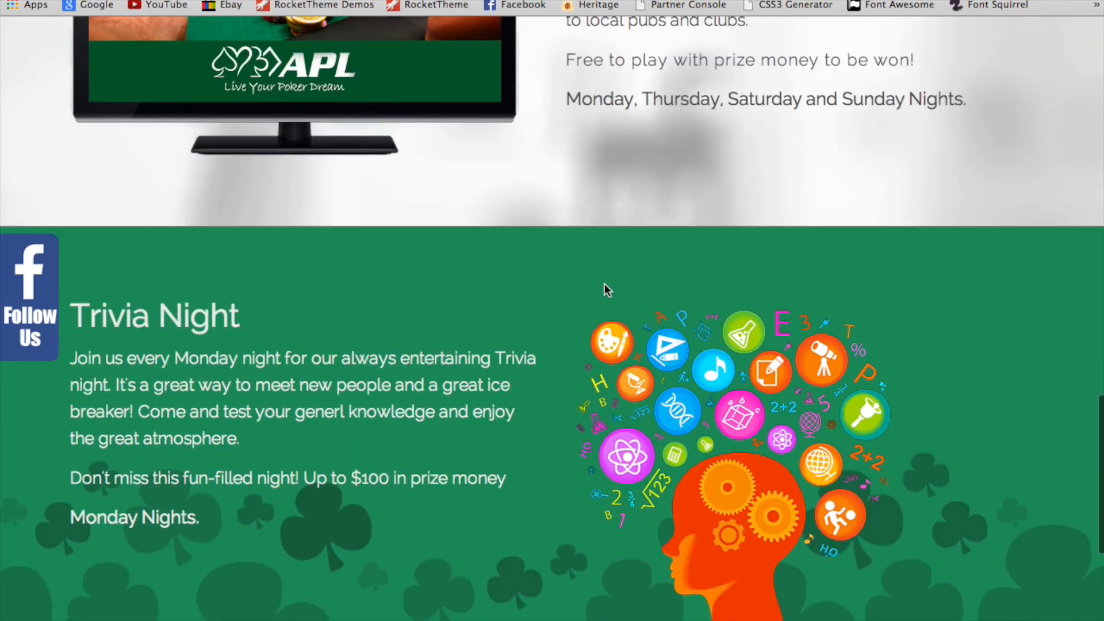
scroll("down", 3)
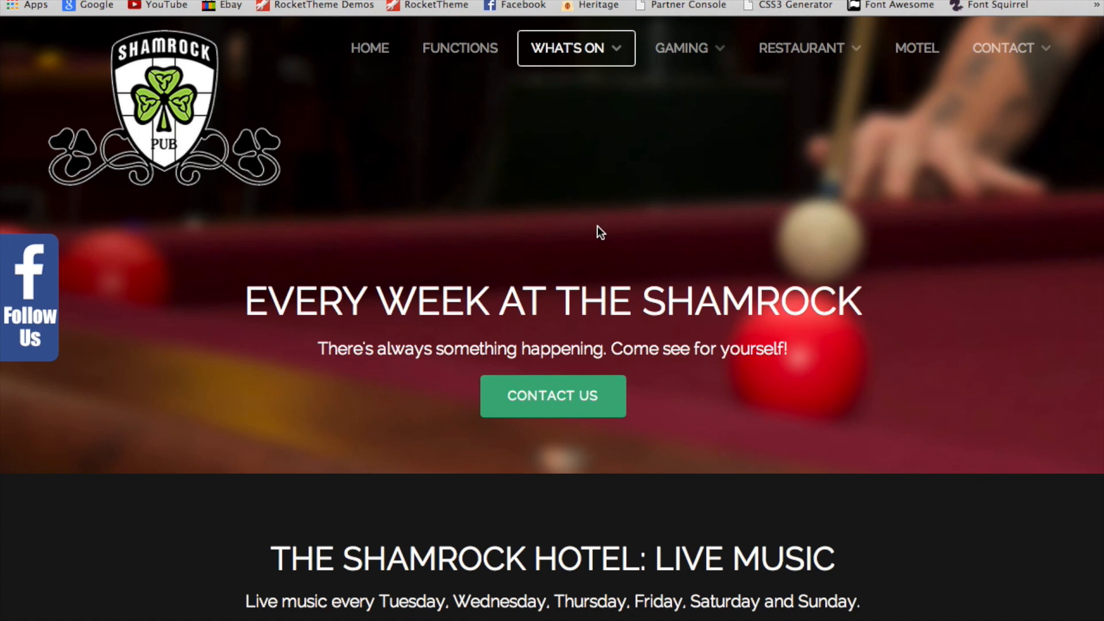
mouse_move(672, 226)
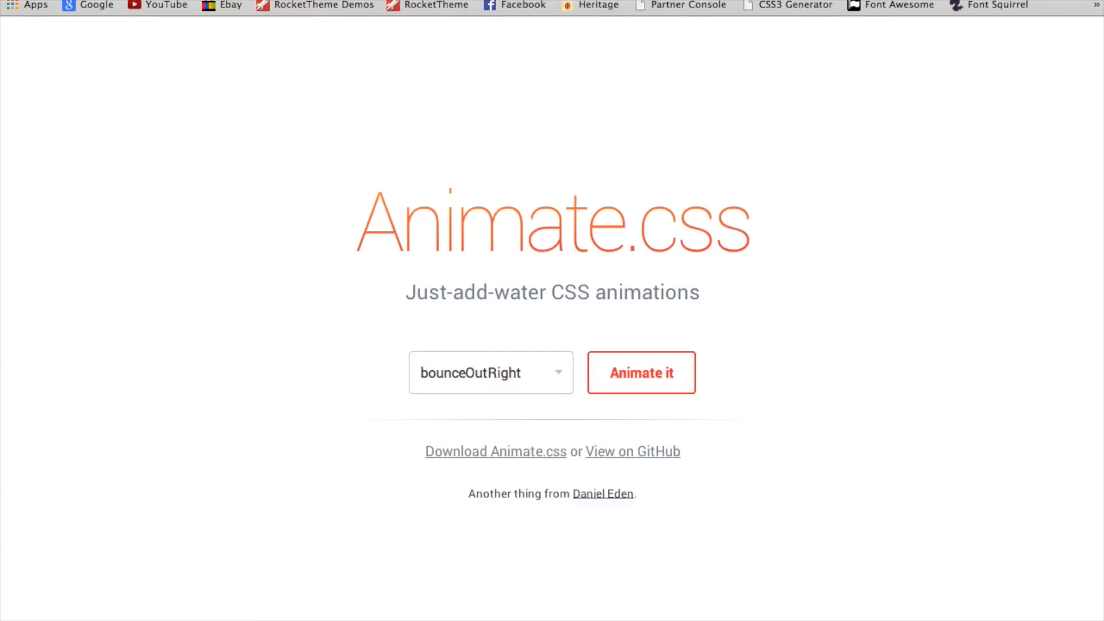
- Play the bounceOutRight animation preview on the Animate.css page title
left_click(641, 373)
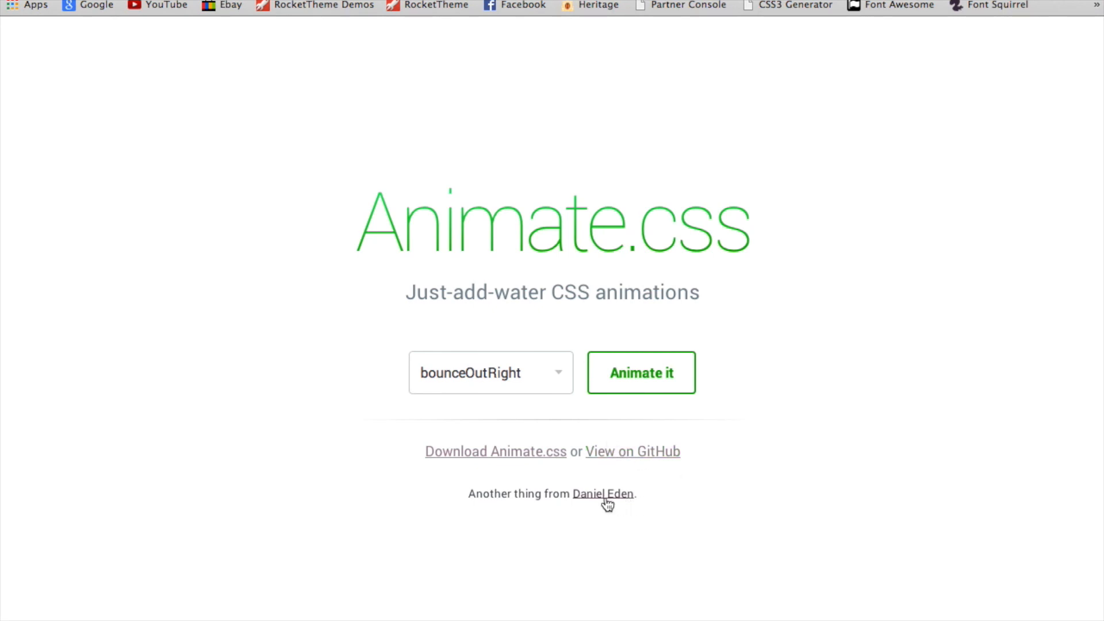